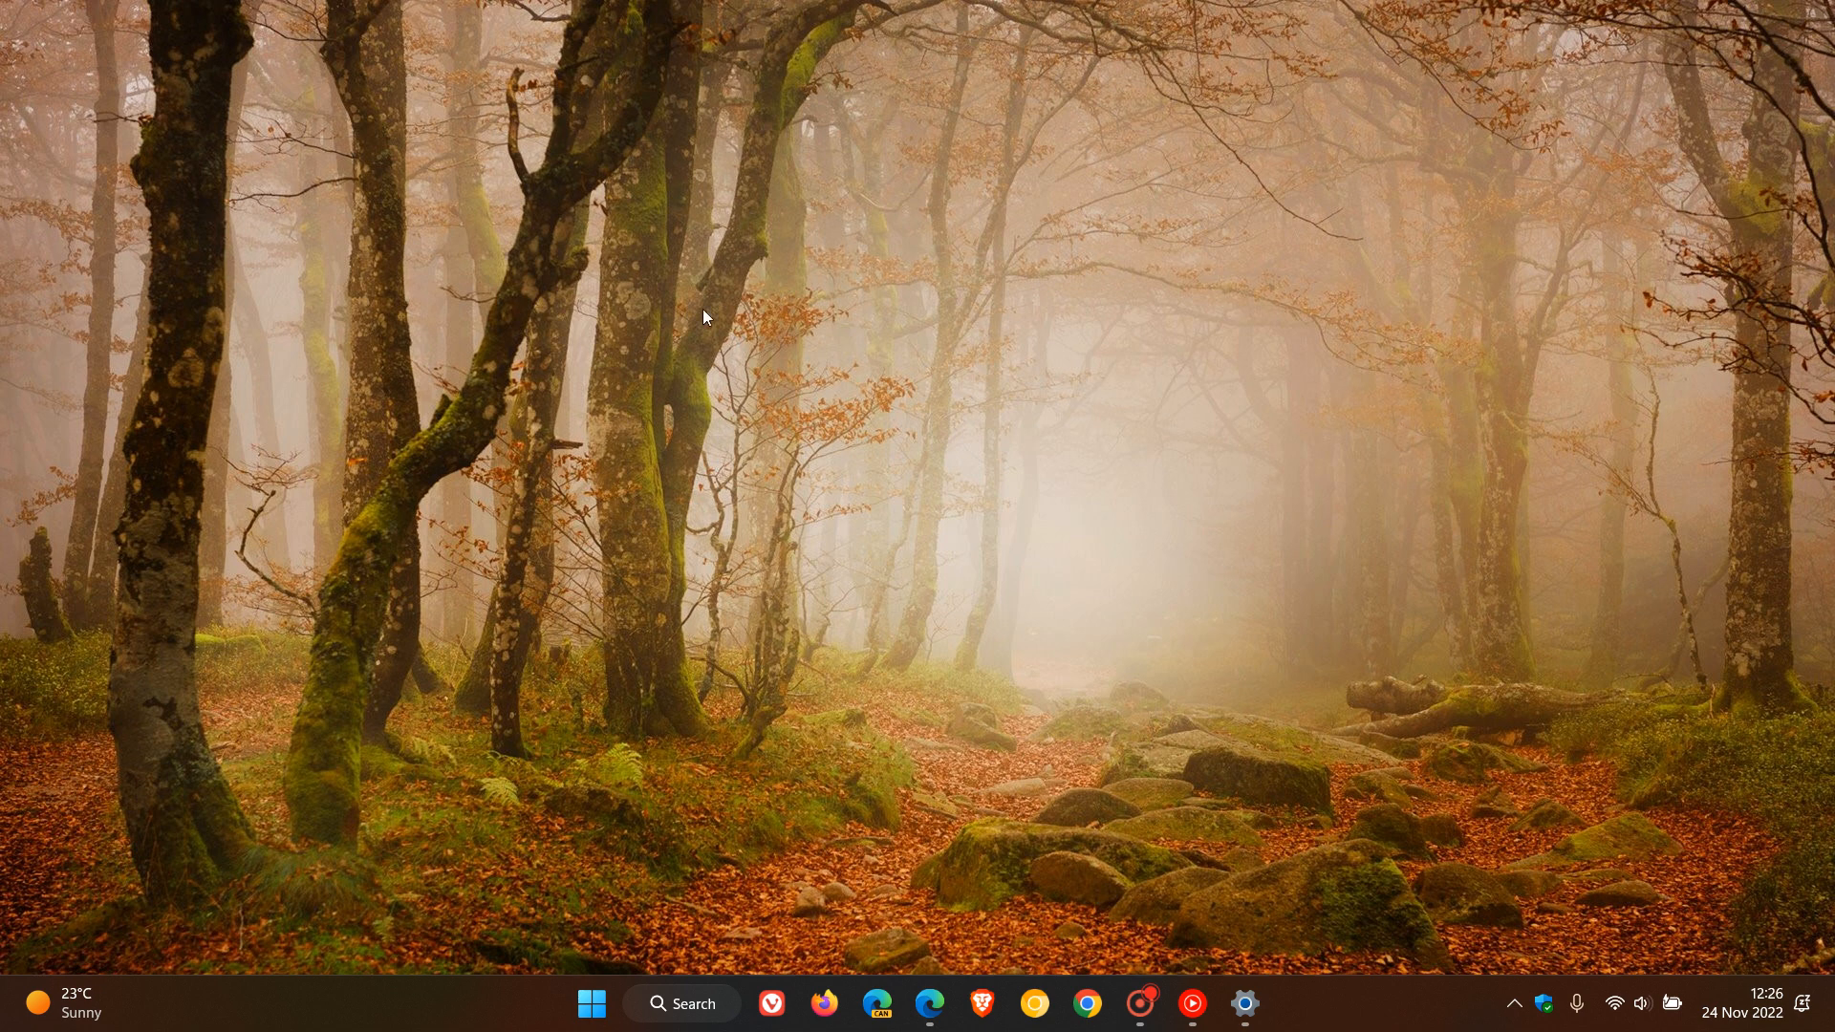
pyautogui.moveTo(1300, 560)
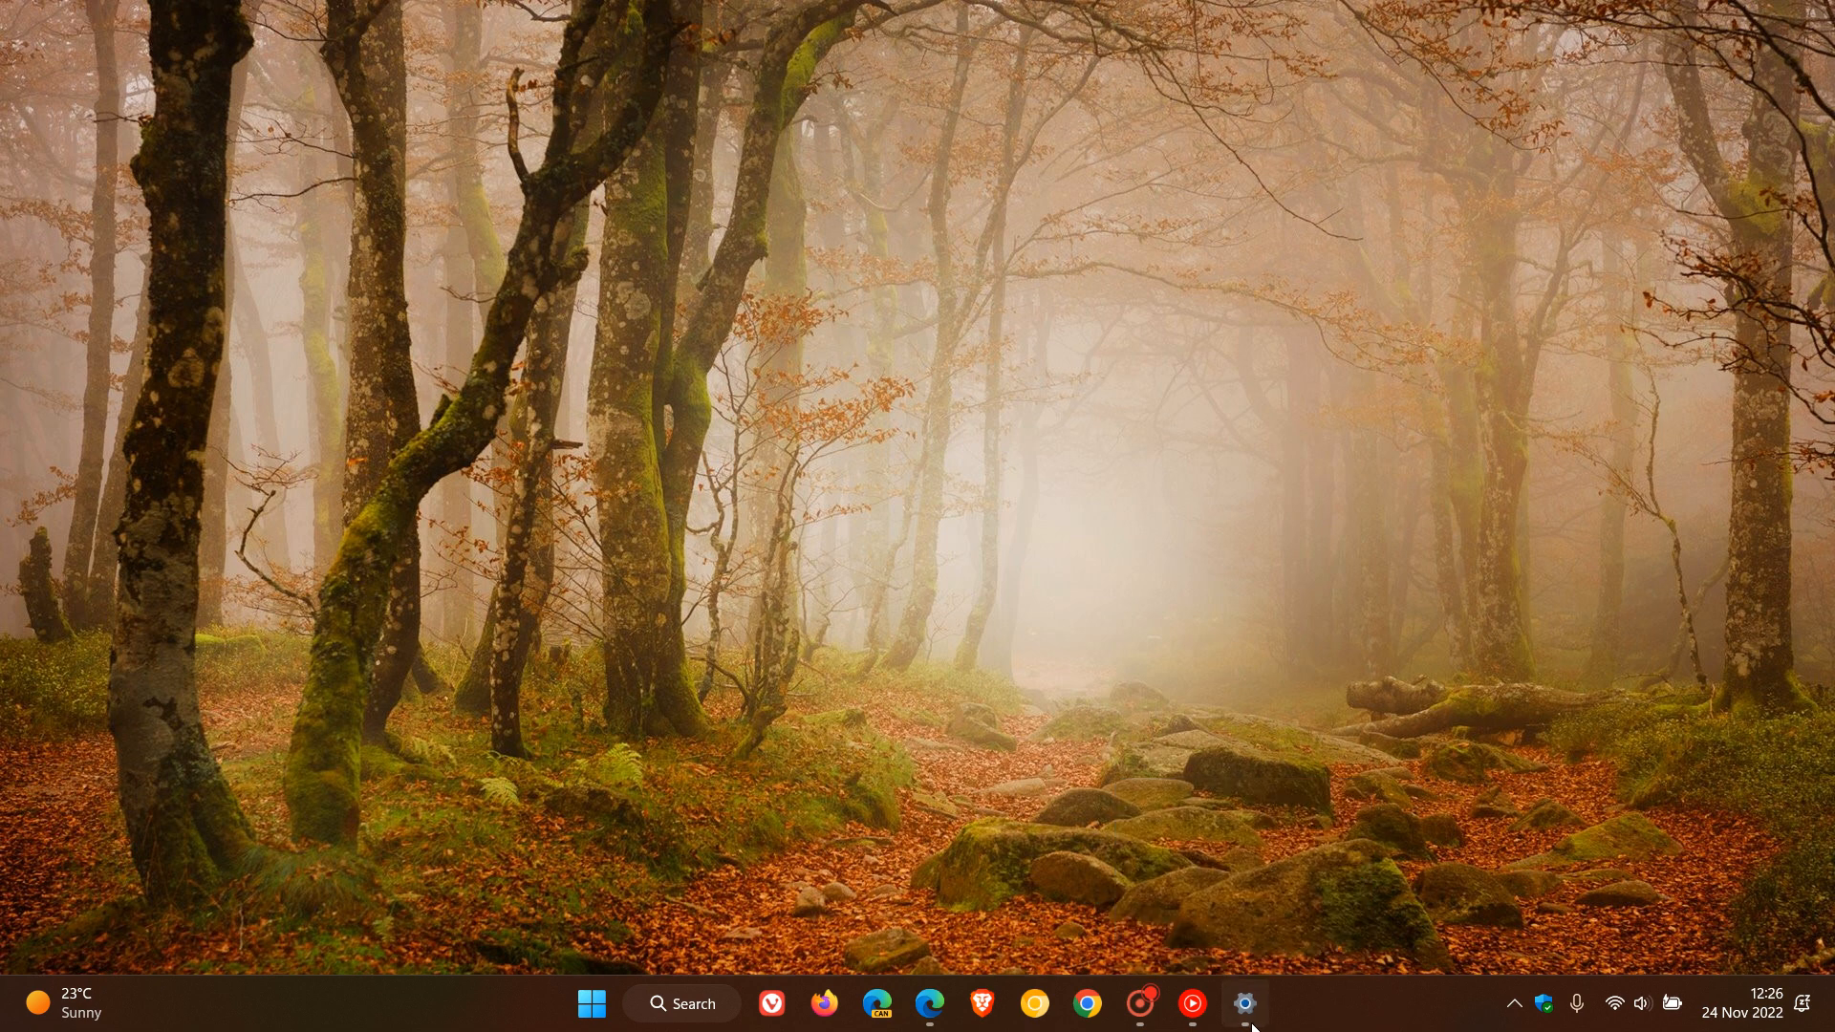
# - Show the Windows Update page confirming the PC is up to date, last checked today
pyautogui.click(1244, 1003)
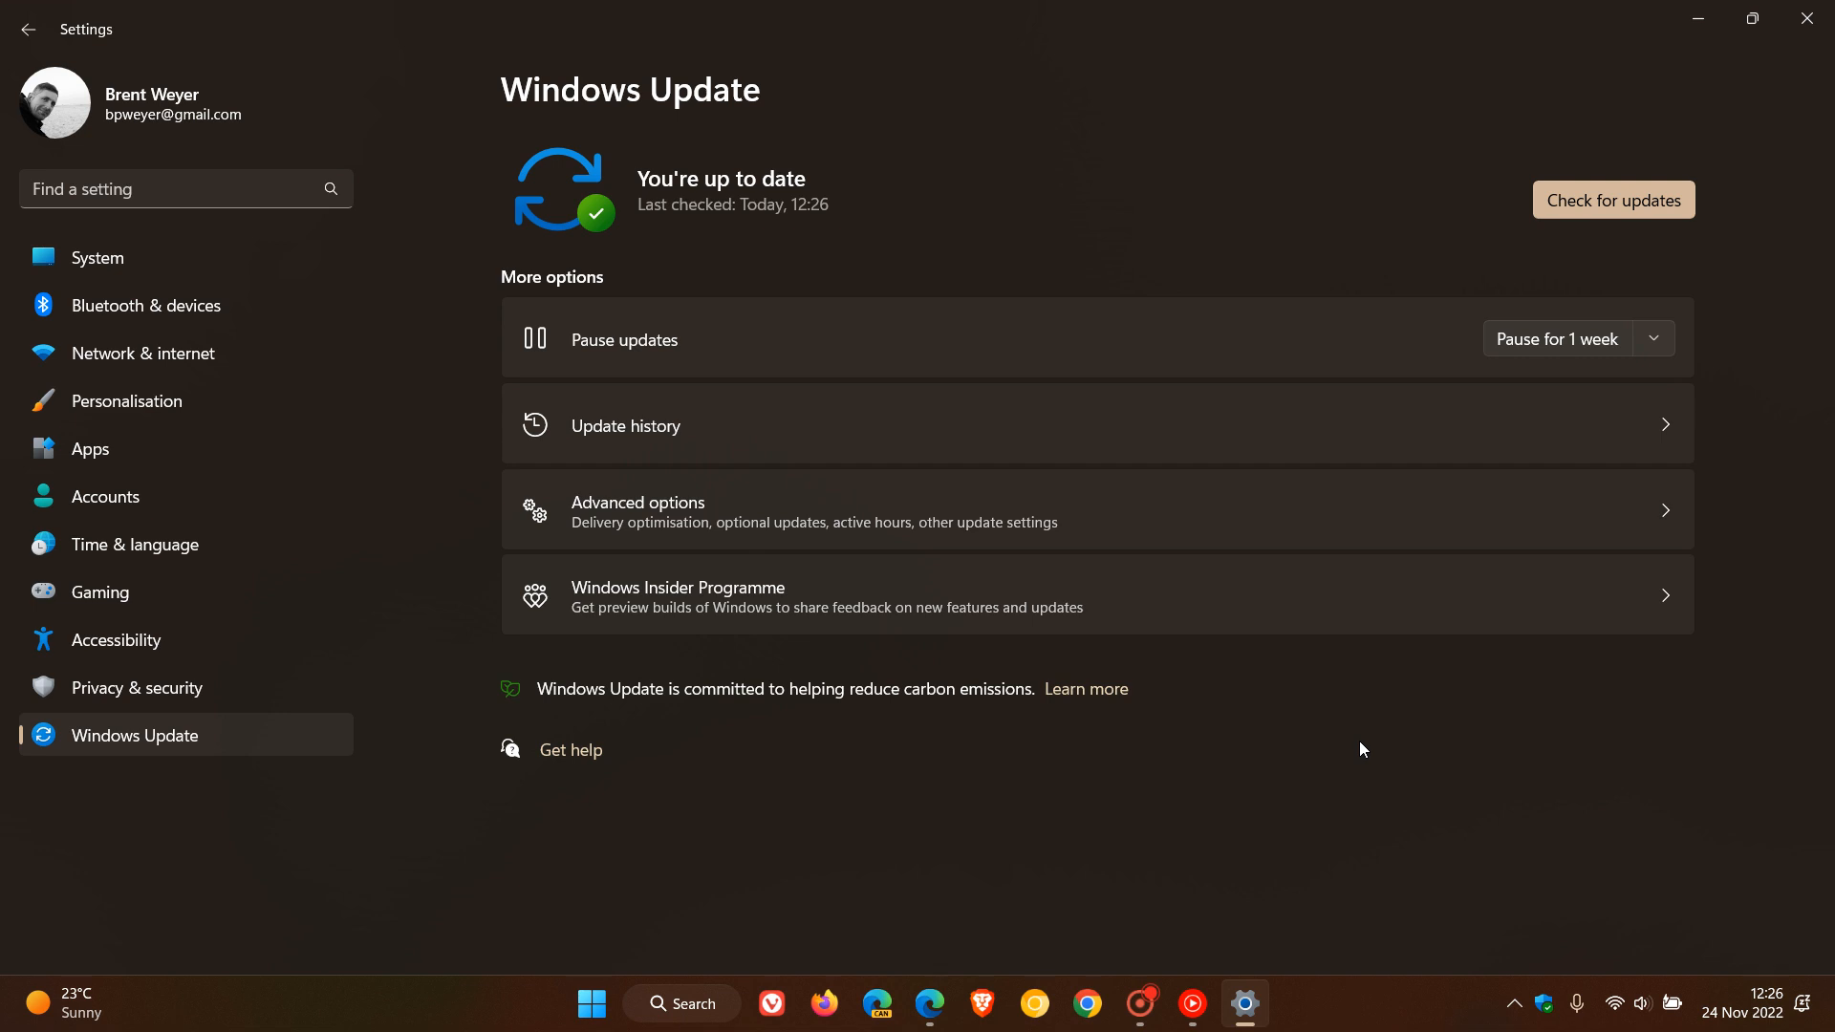
pyautogui.moveTo(1698, 19)
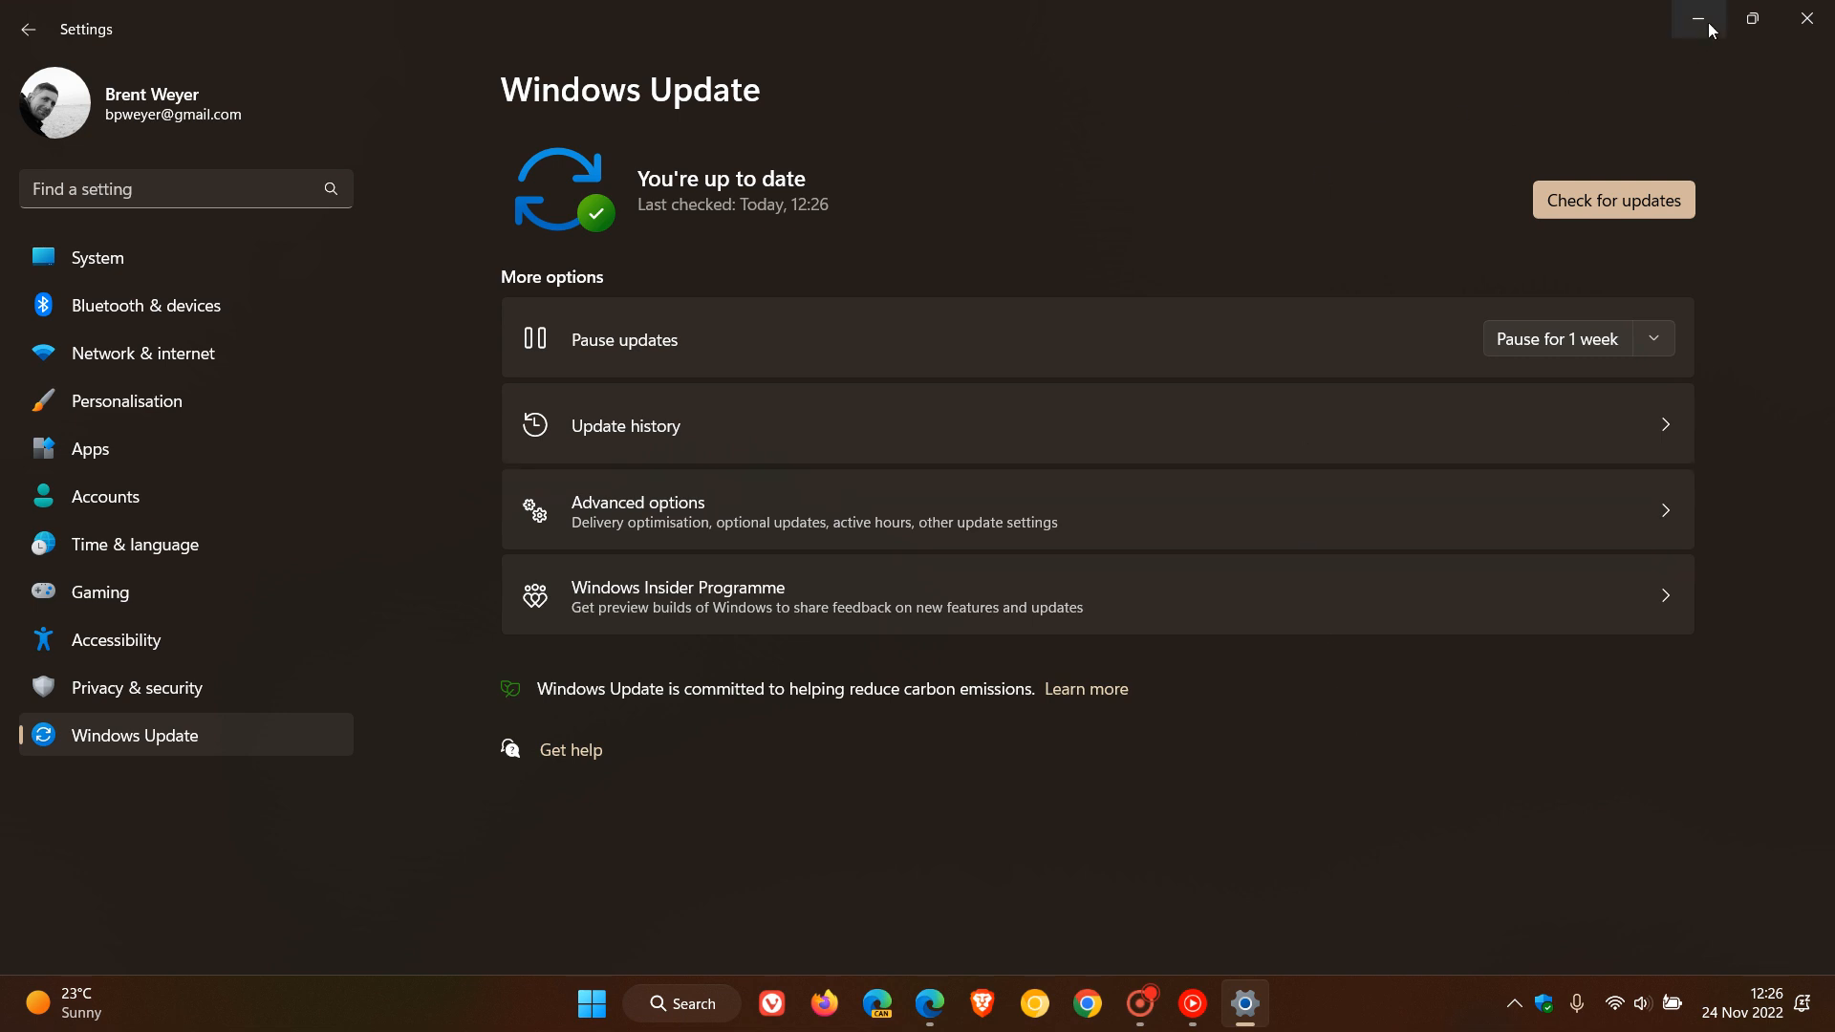
# - Minimize Settings so the forest-wallpaper desktop is showing
pyautogui.click(1695, 19)
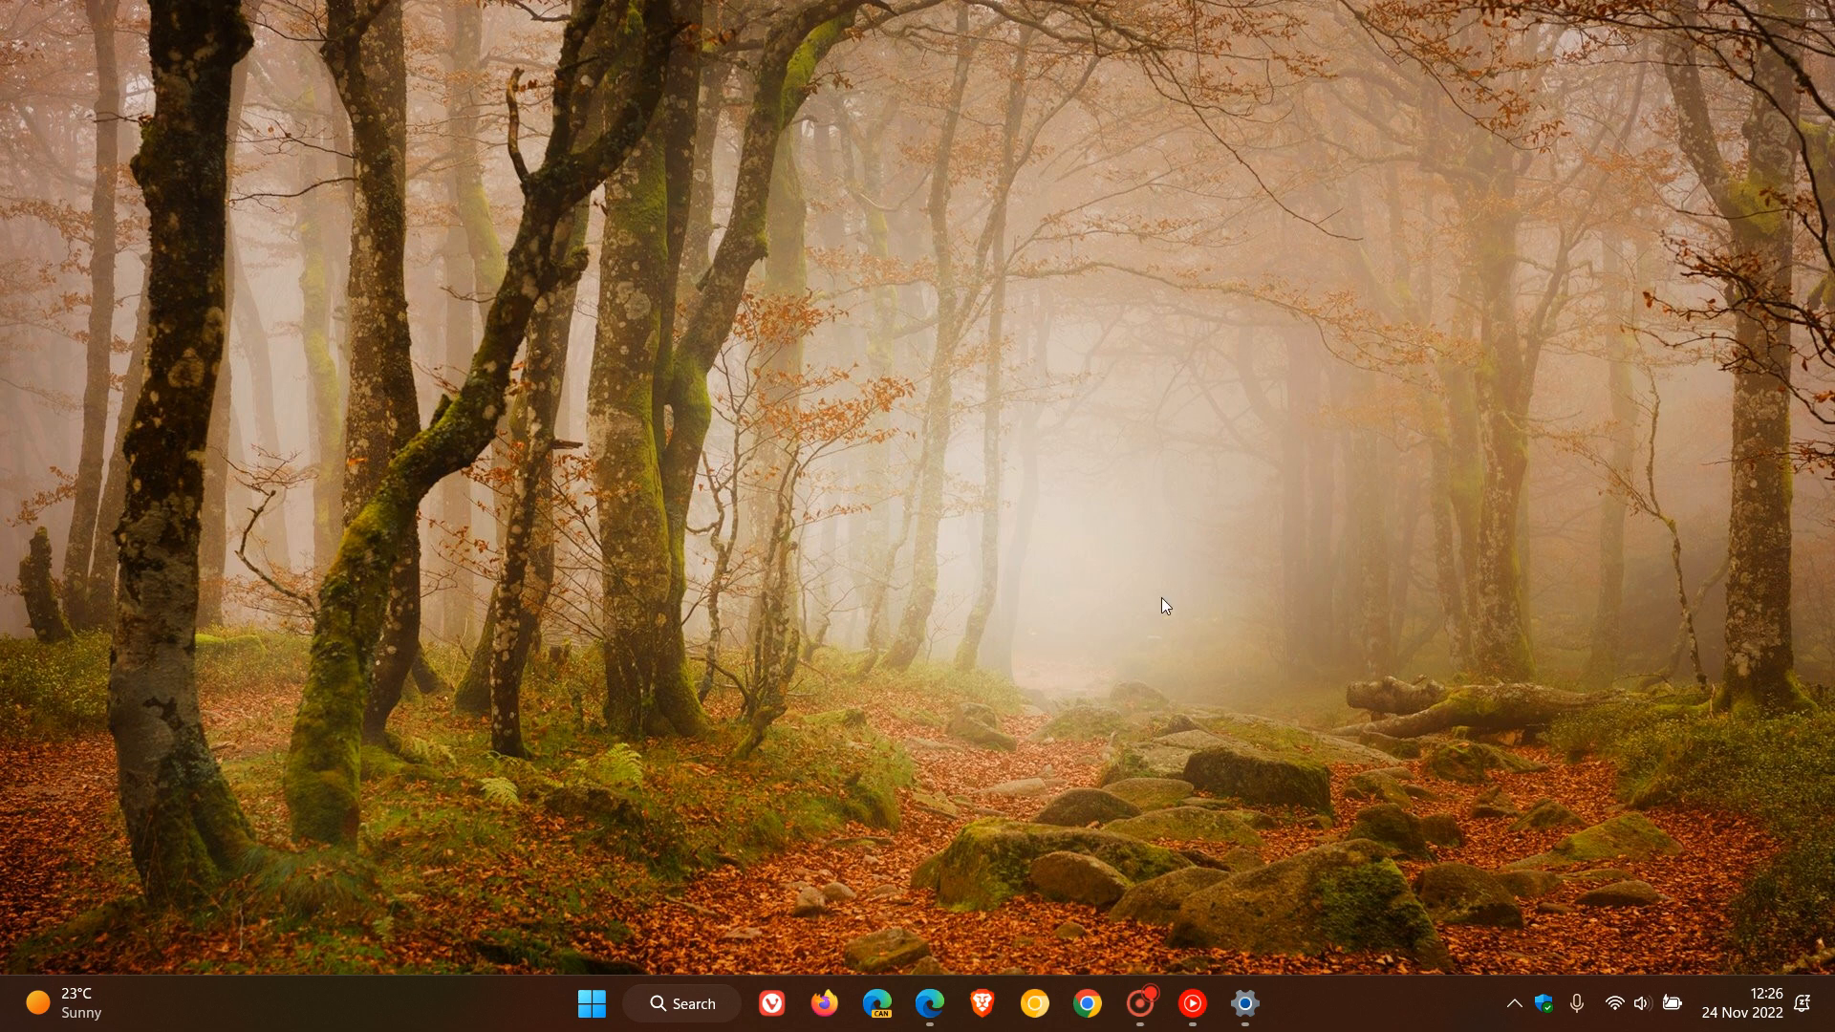
pyautogui.moveTo(1124, 509)
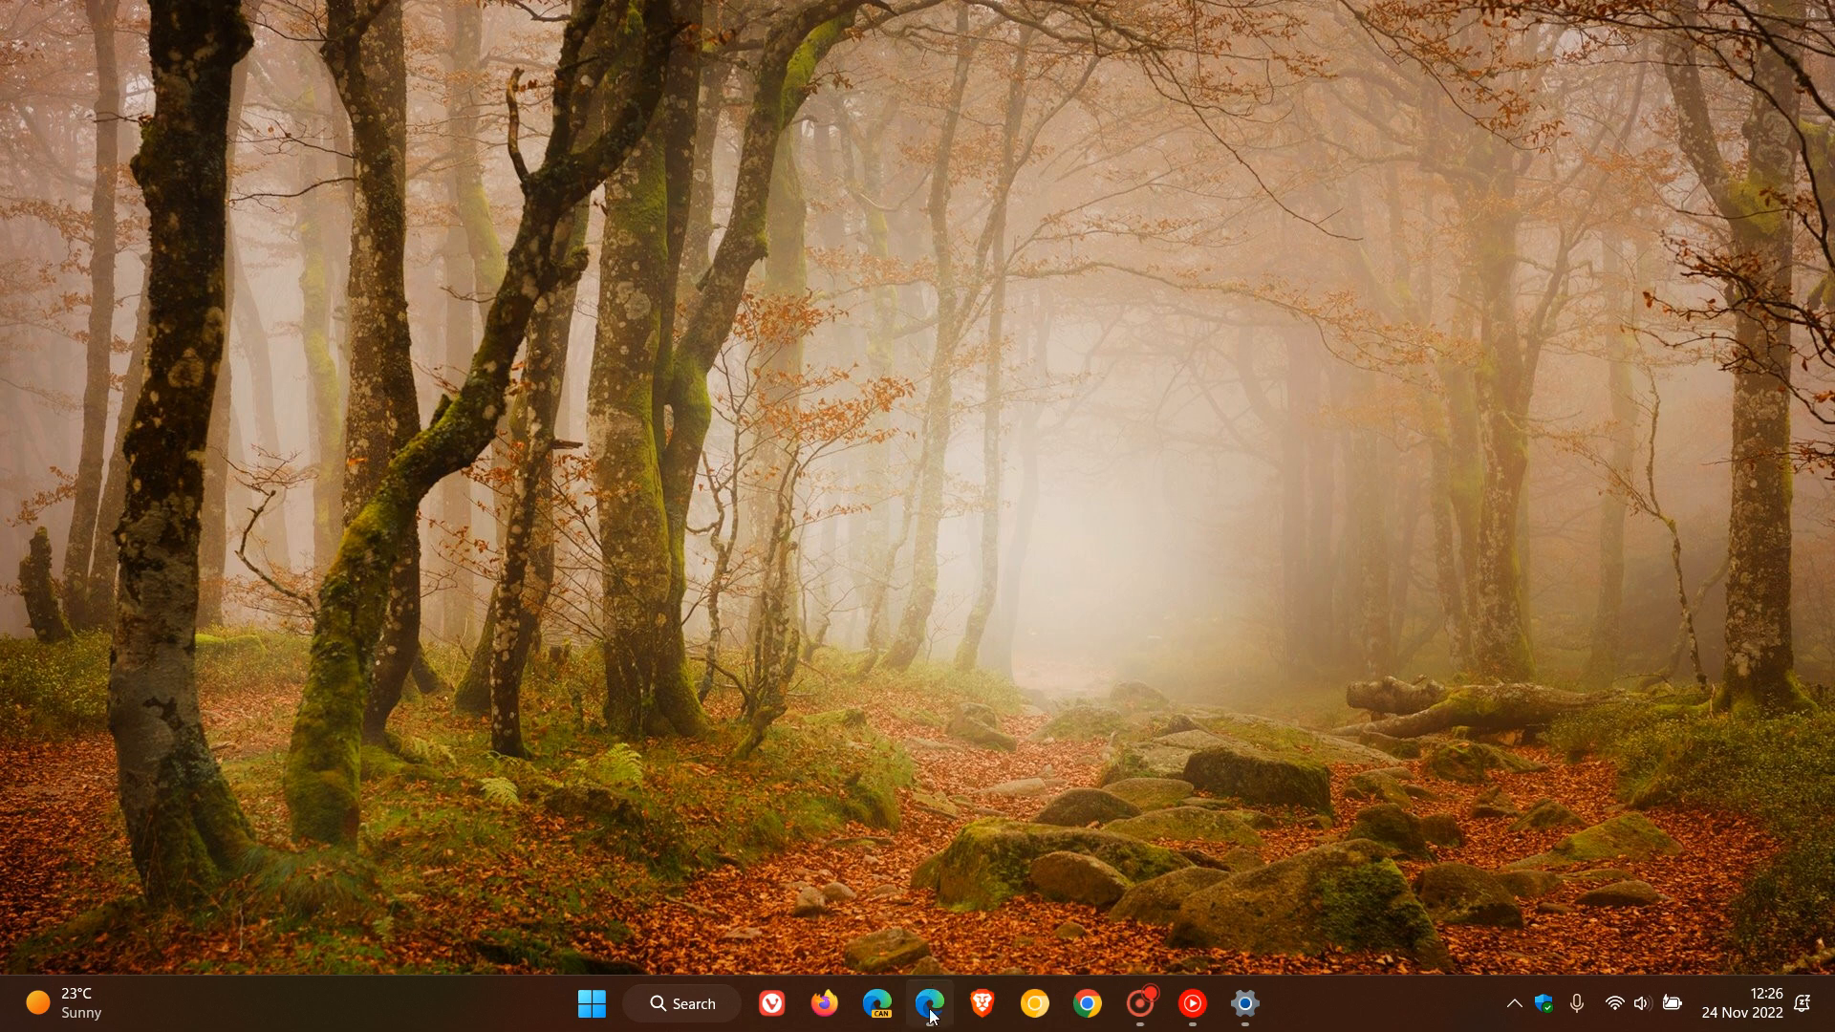
# - Restore Edge on the Windows 11 22H2 known issues page at the game performance issue
pyautogui.click(931, 1004)
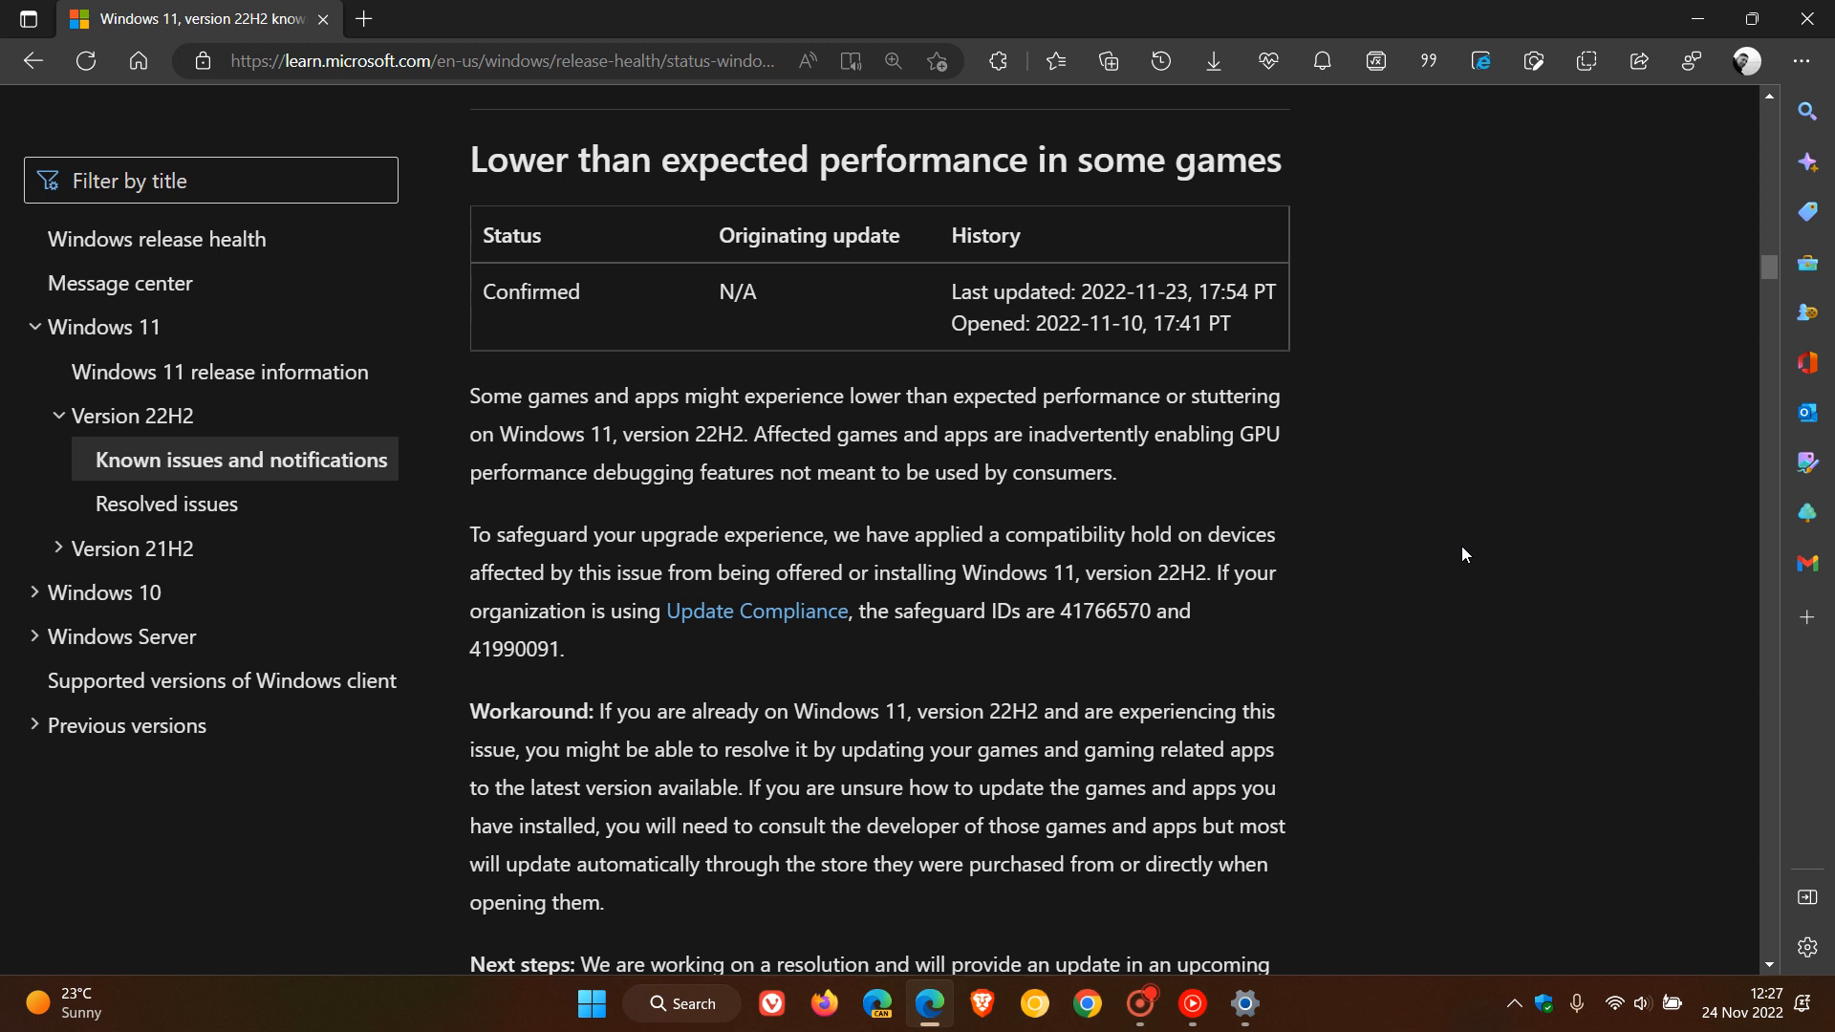
pyautogui.moveTo(1382, 170)
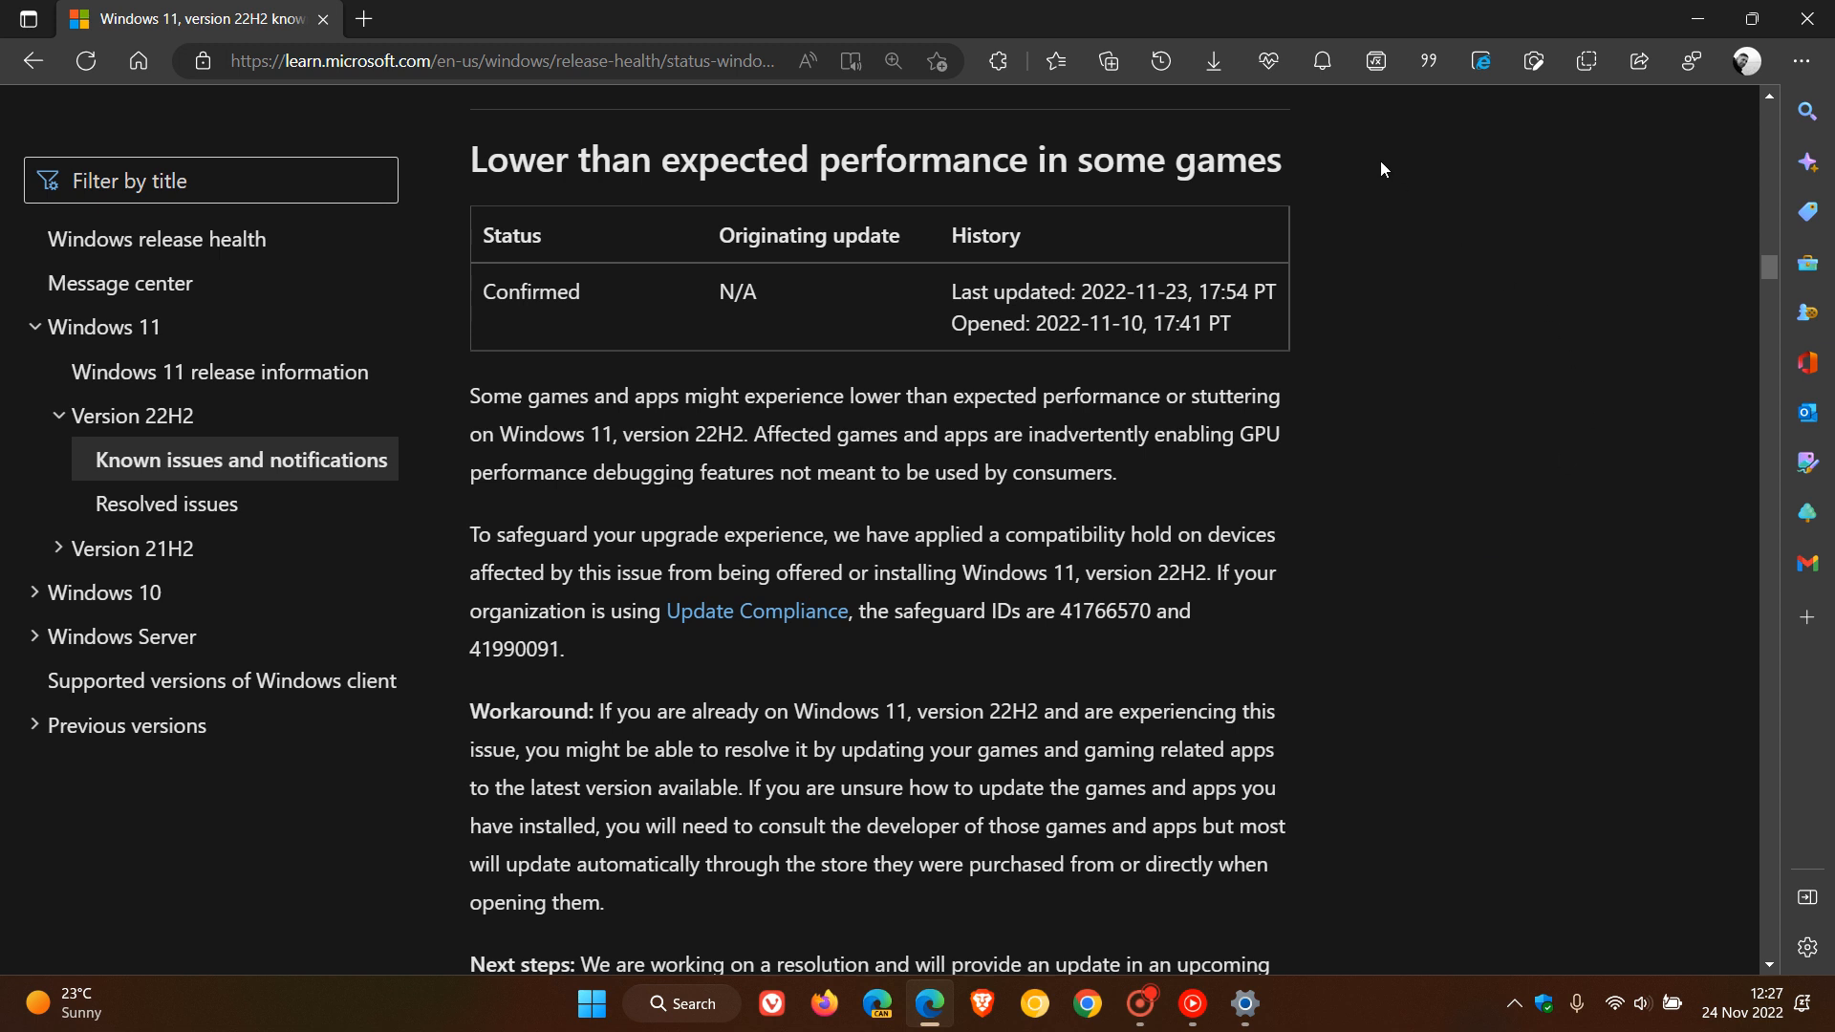
pyautogui.moveTo(1338, 279)
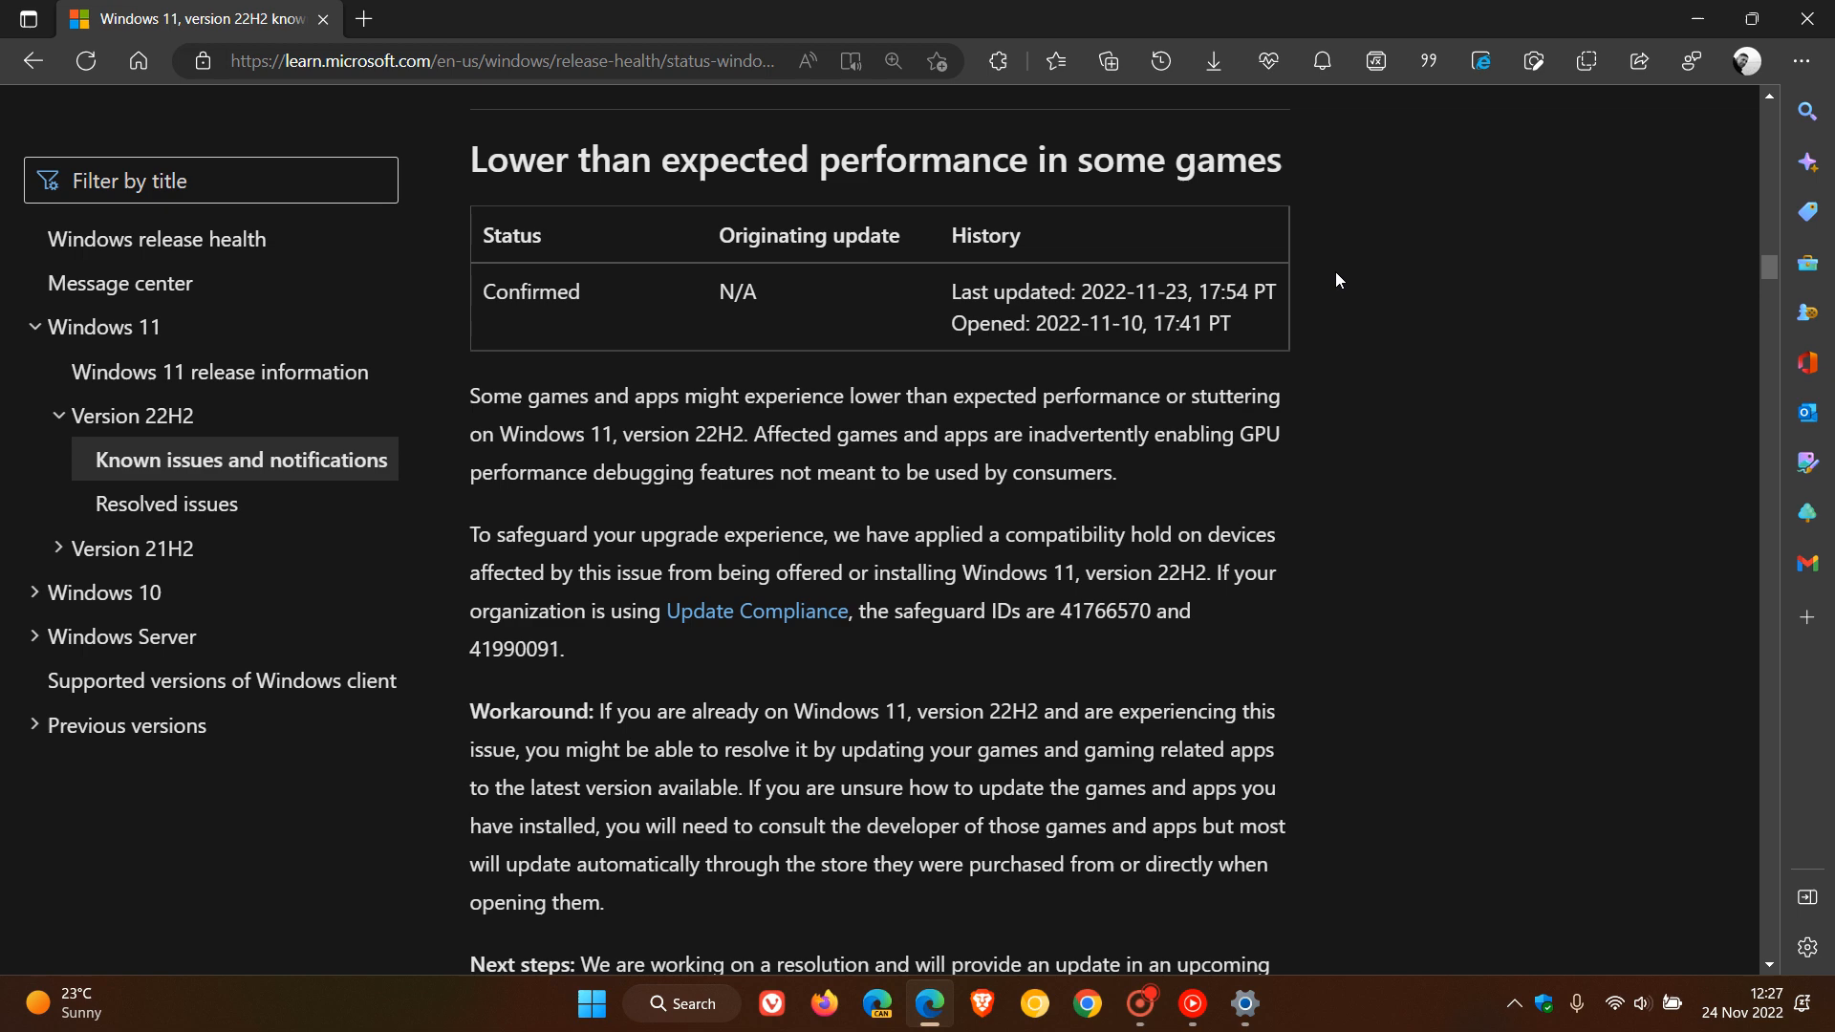
pyautogui.moveTo(1296, 300)
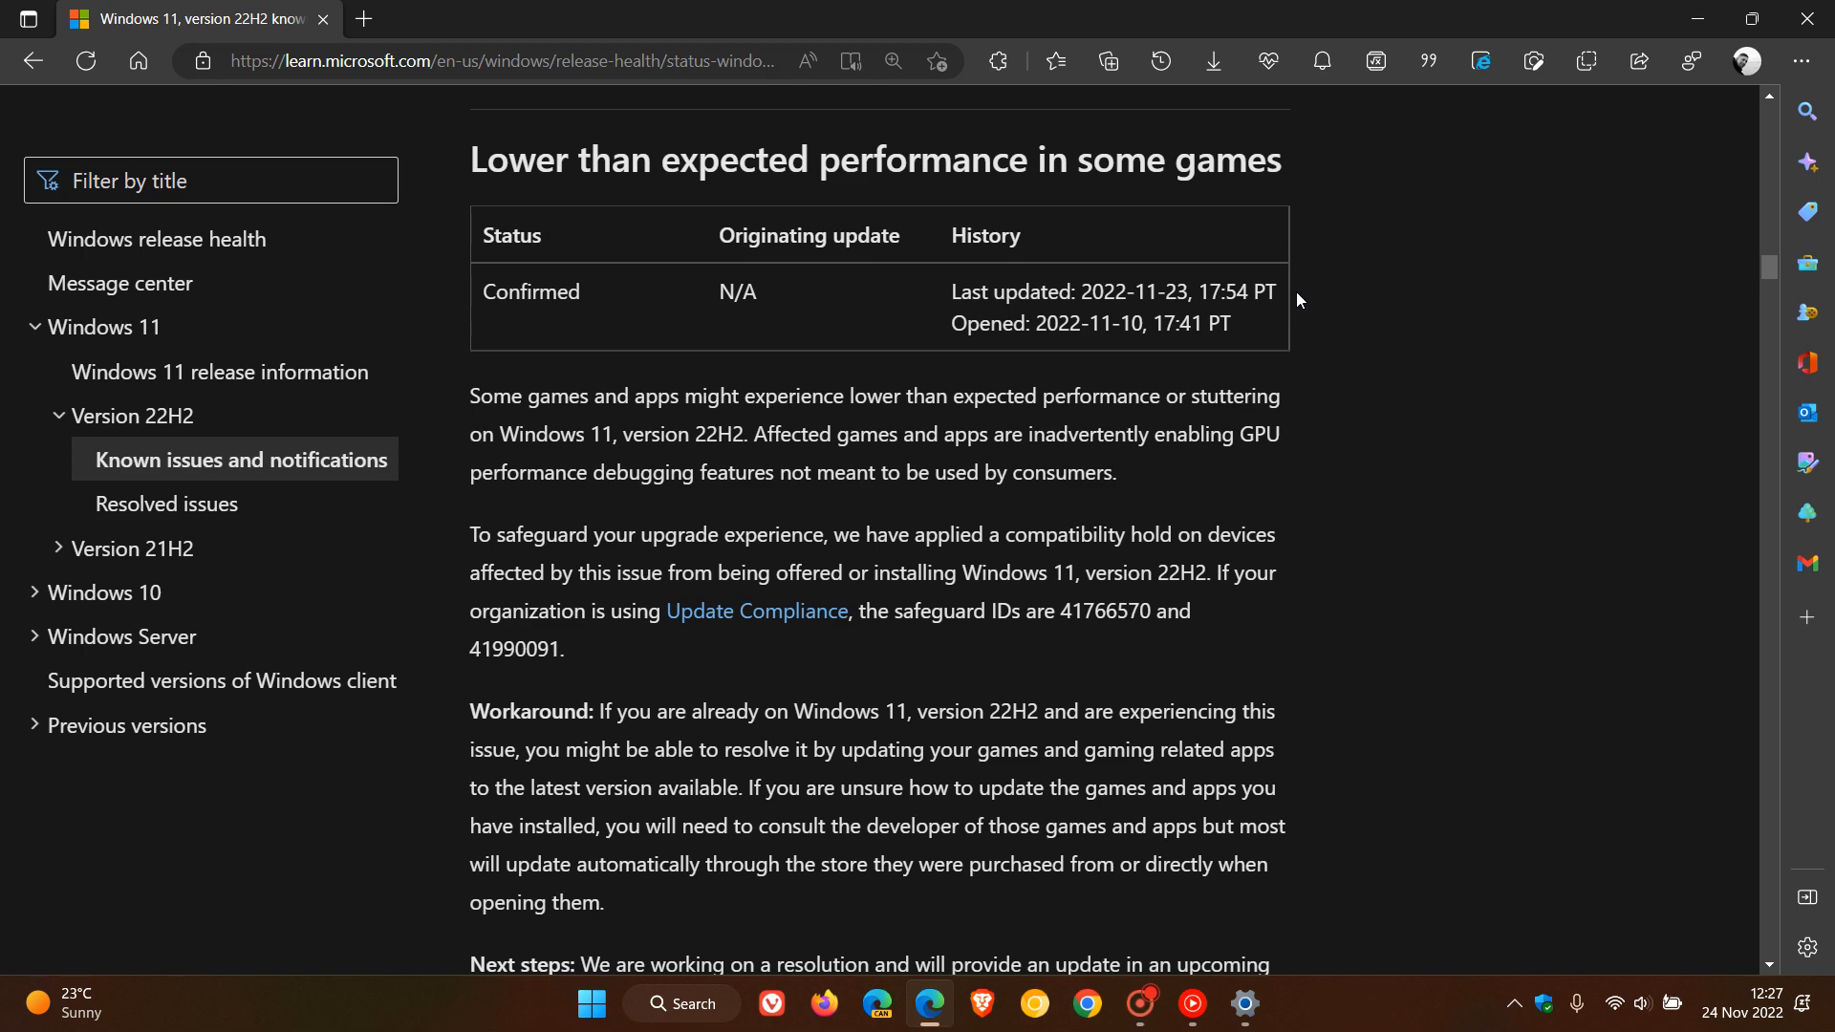
pyautogui.moveTo(1434, 415)
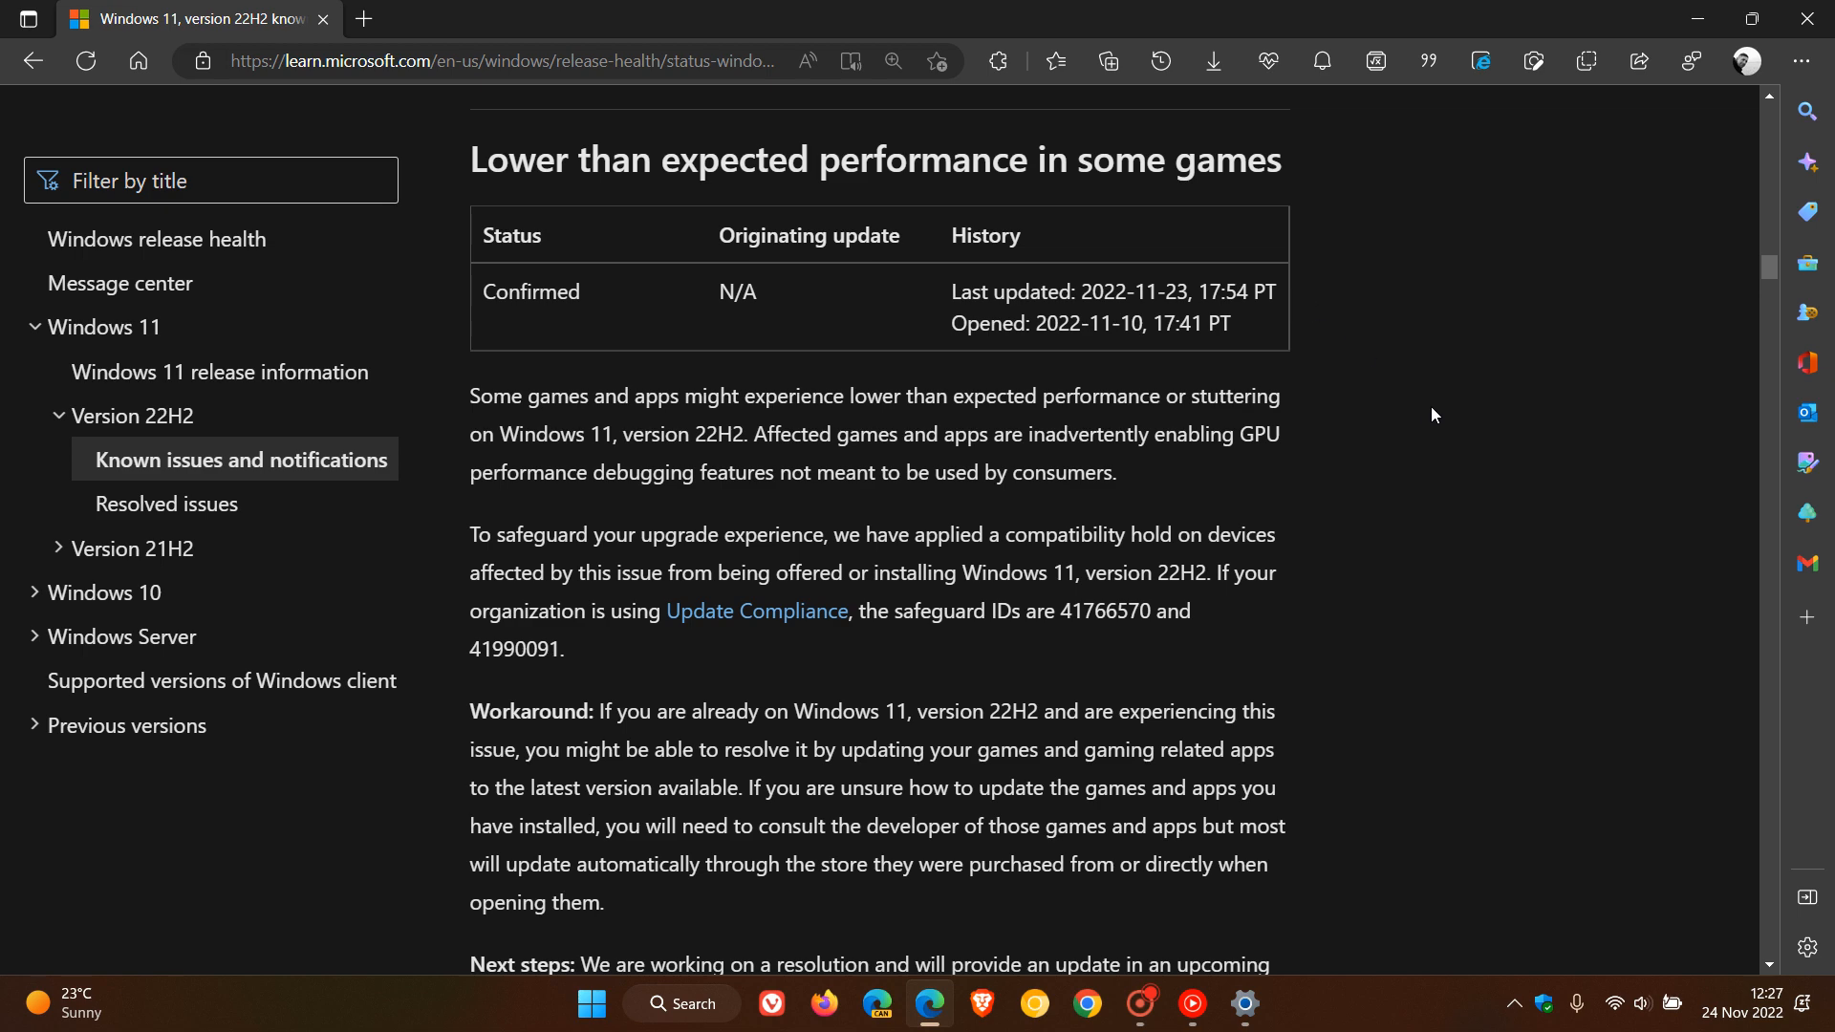
# - Scroll to the November 22 safeguard hold note (ID 41990091) and highlight its first sentence, then clear it
pyautogui.scroll(-3)
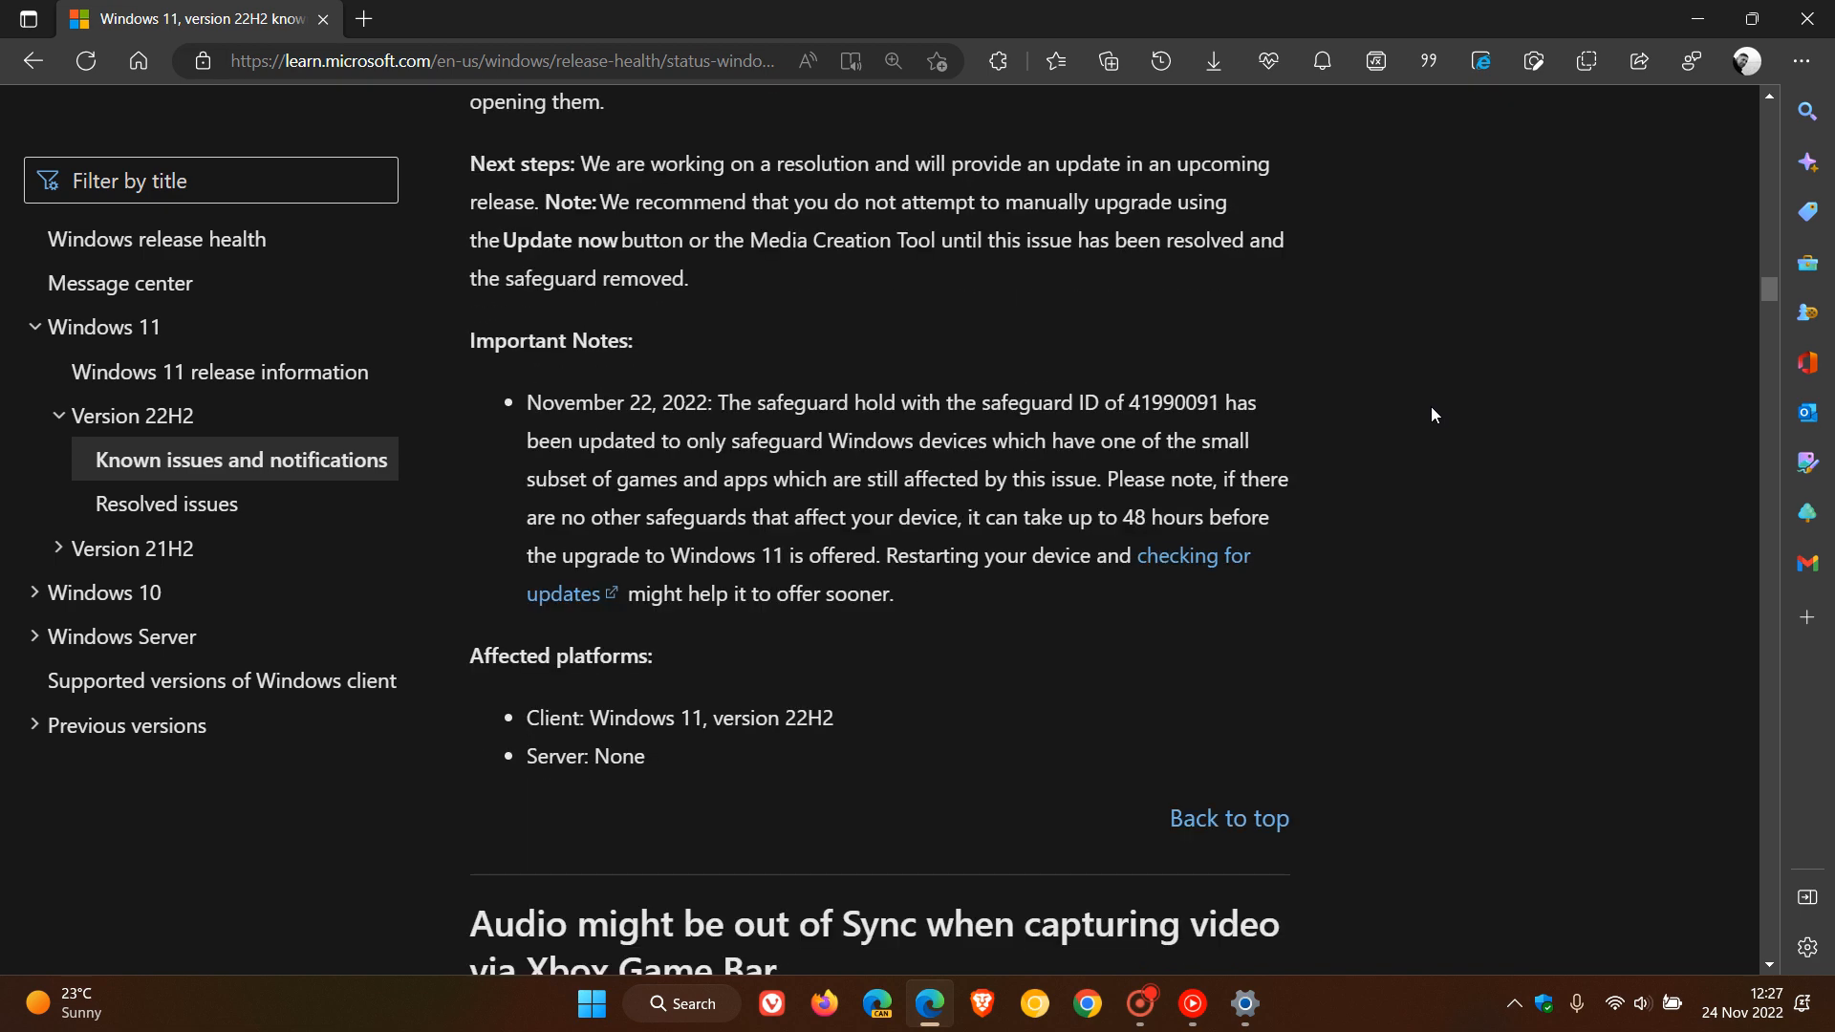
pyautogui.moveTo(554, 407)
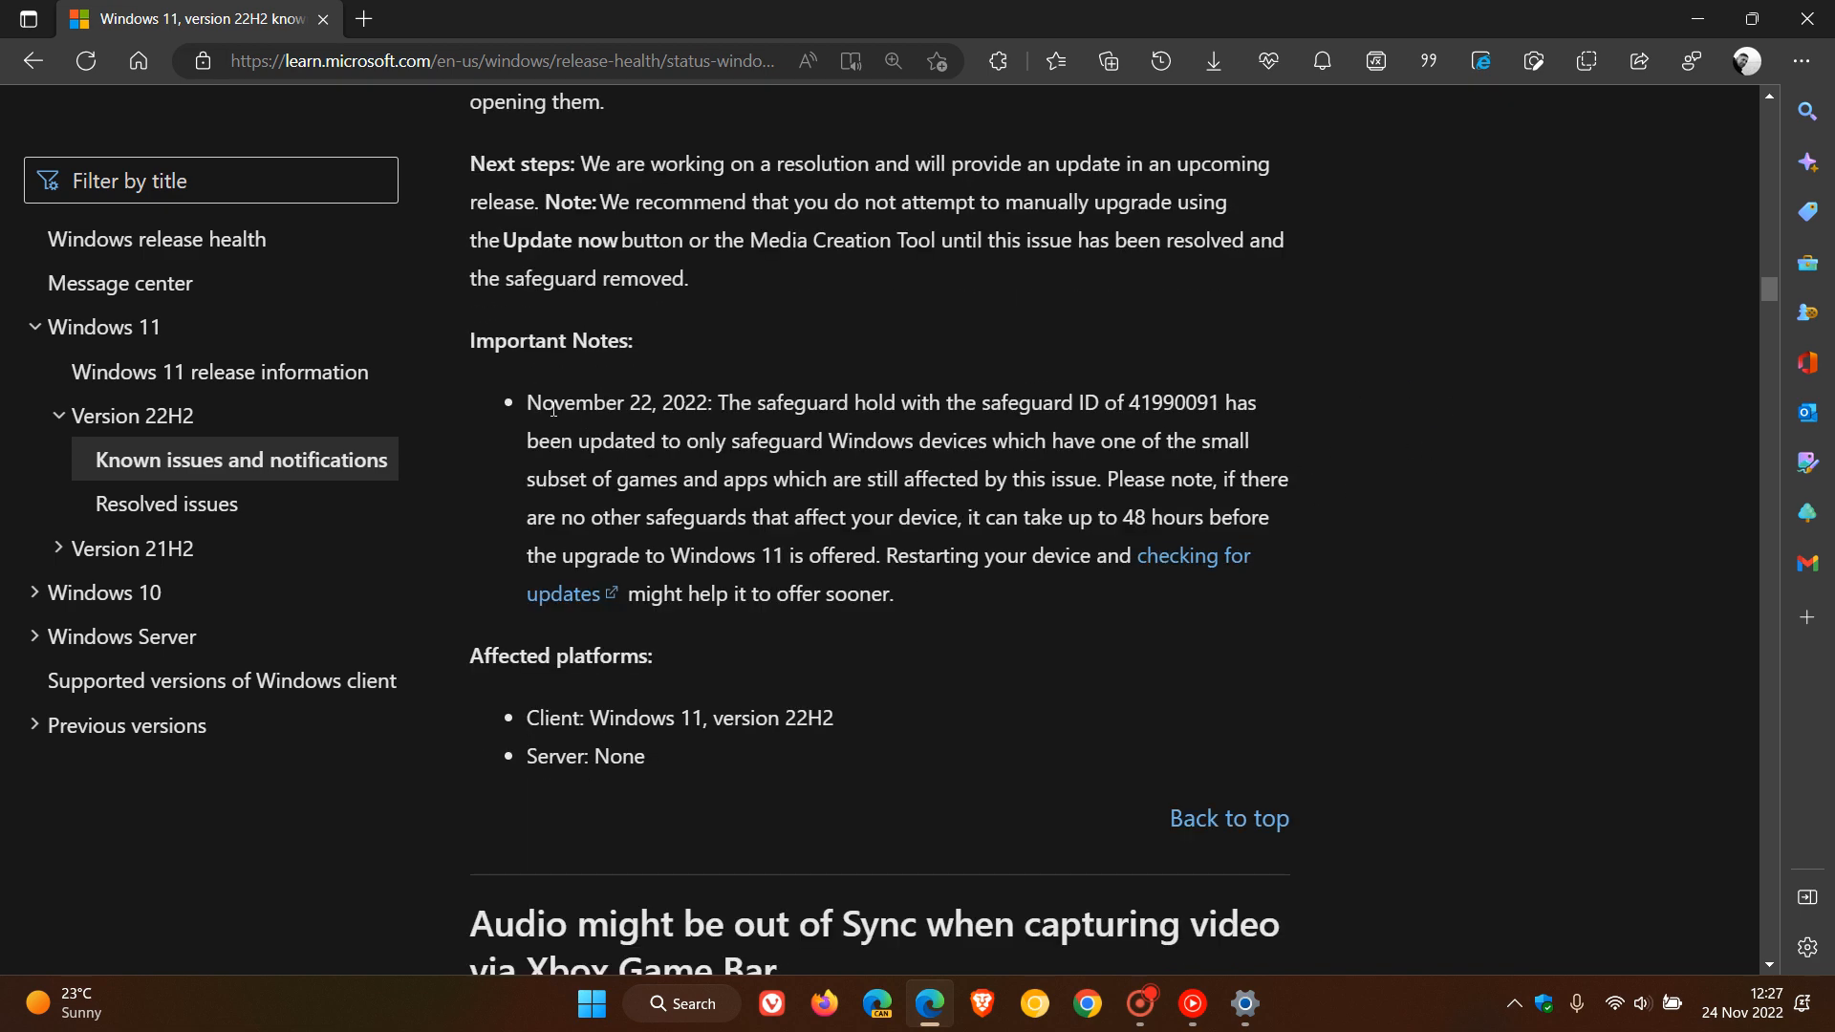
pyautogui.doubleClick(572, 403)
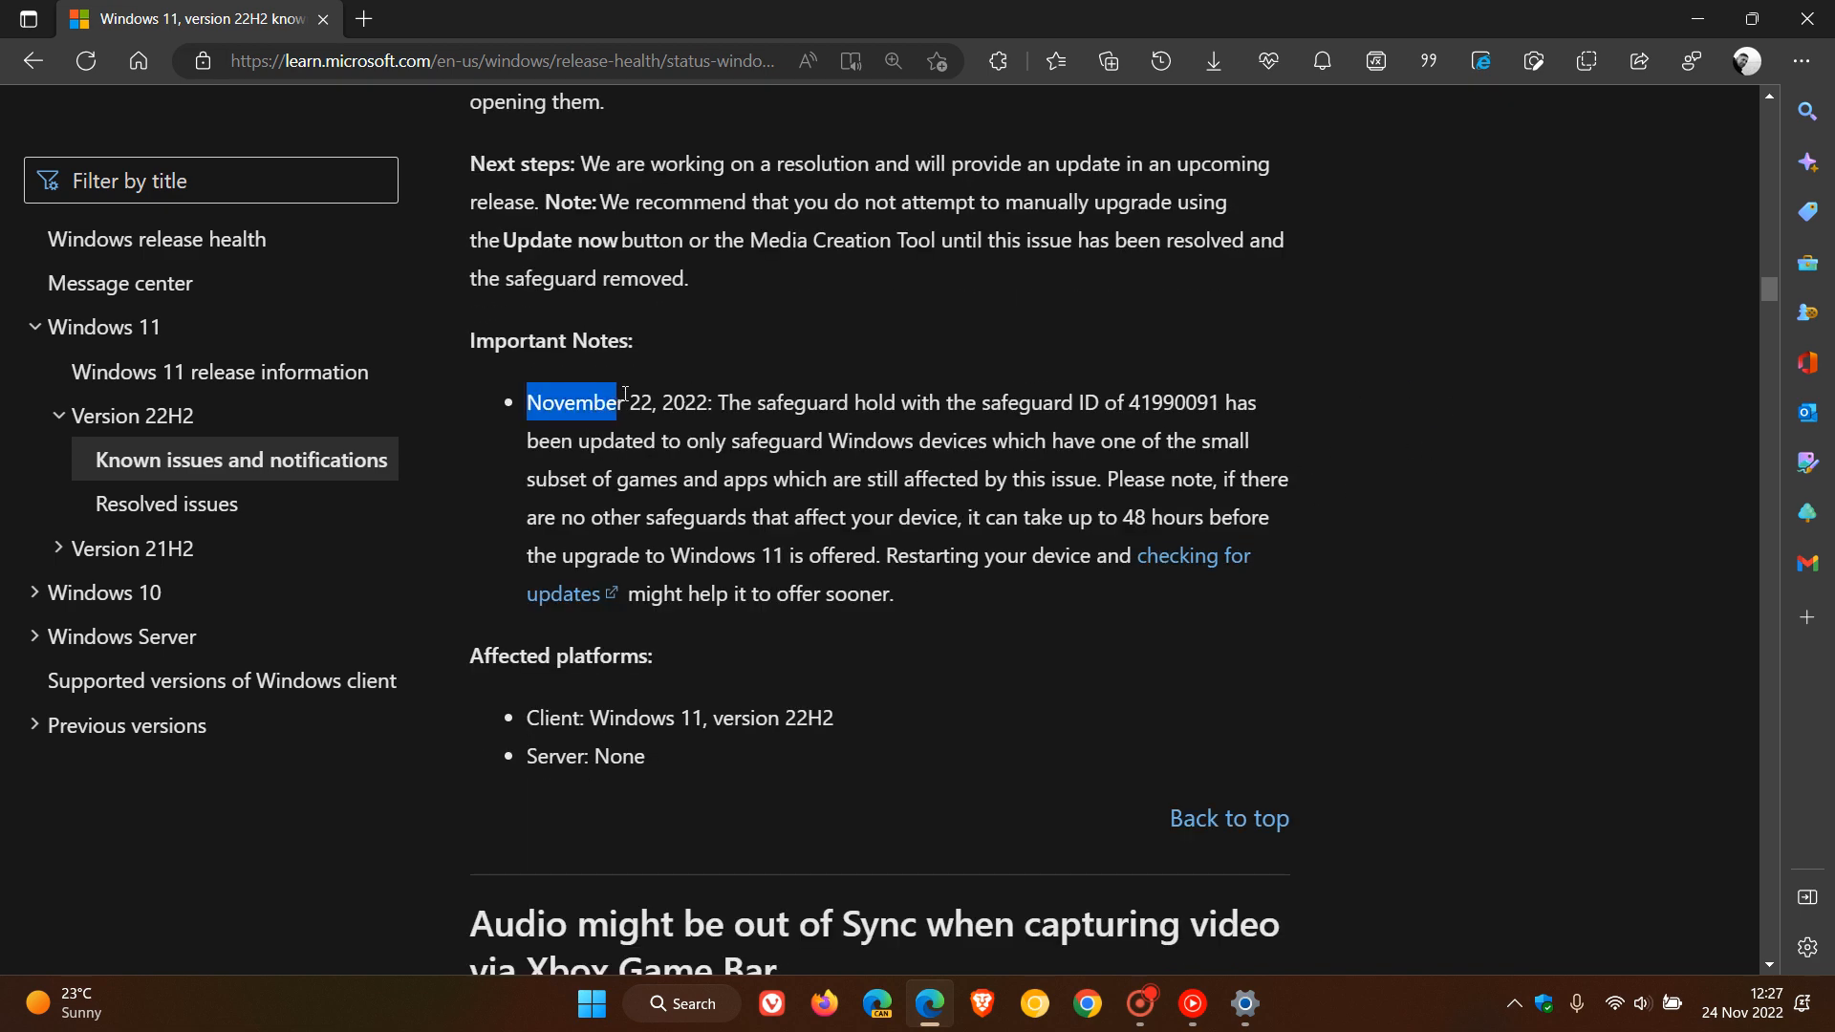
pyautogui.moveTo(573, 403); pyautogui.dragTo(828, 403)
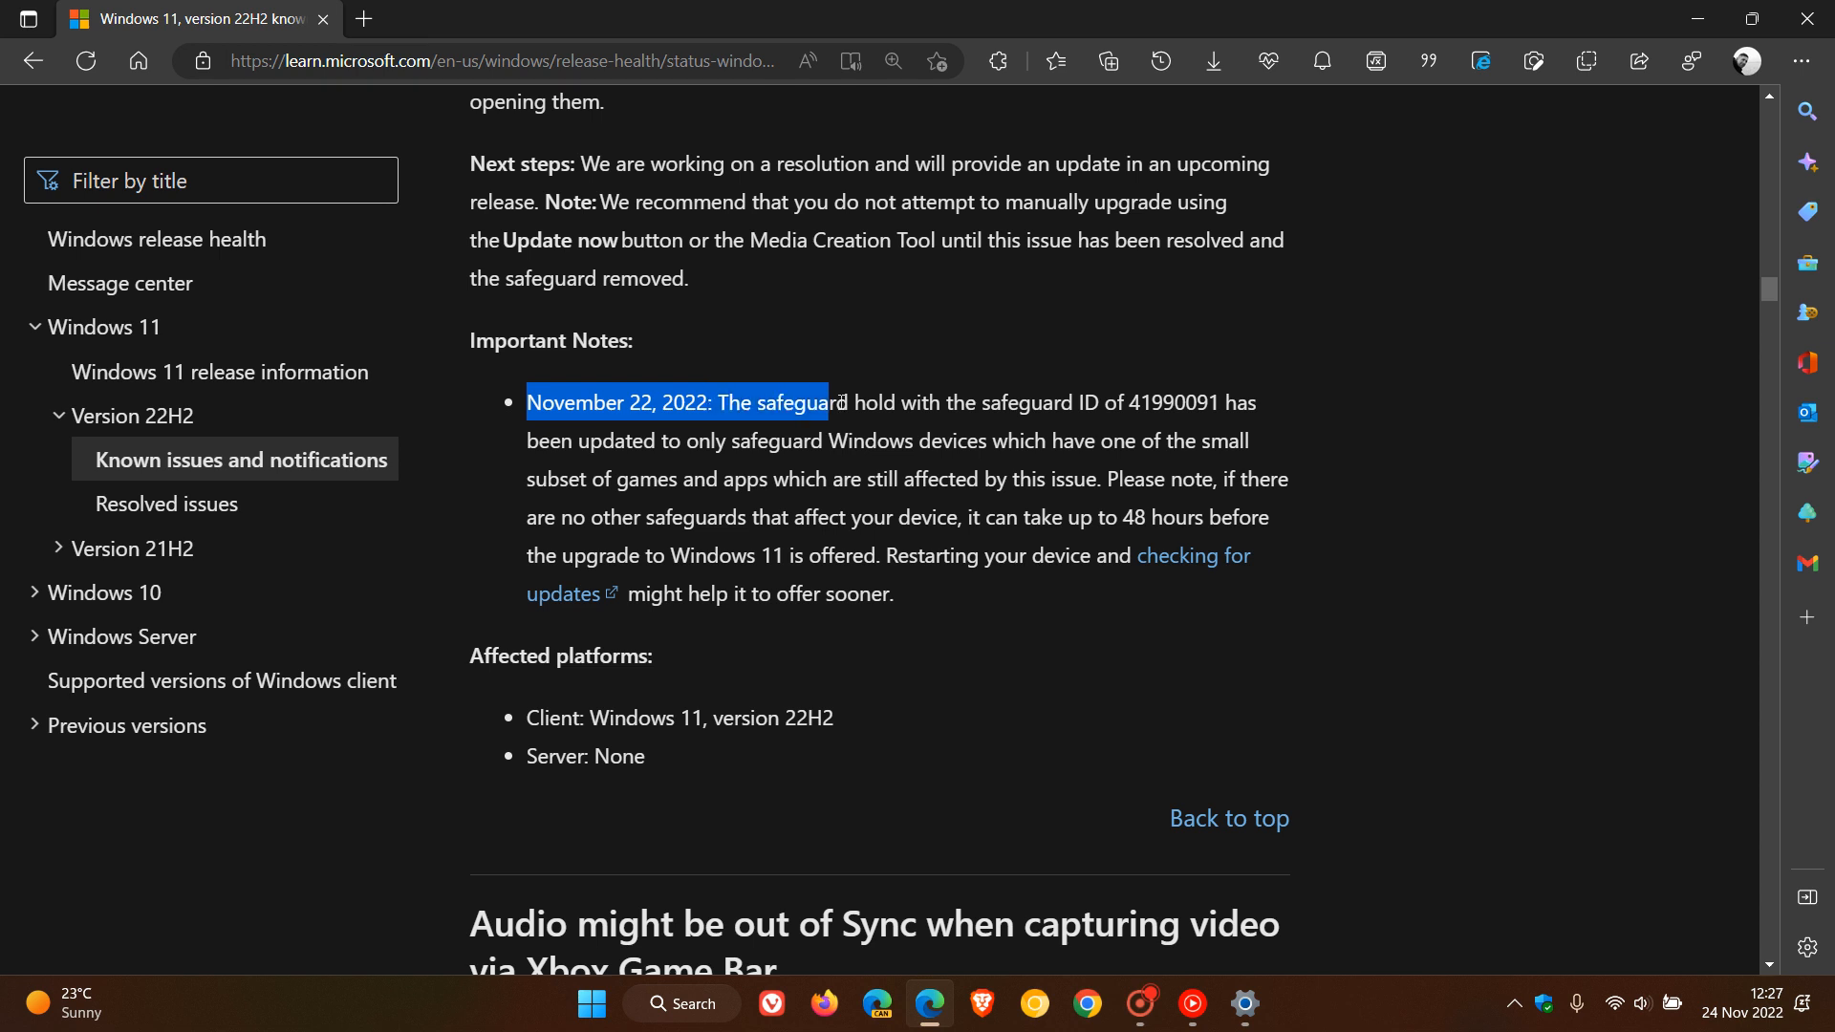
pyautogui.moveTo(832, 402); pyautogui.dragTo(1252, 442)
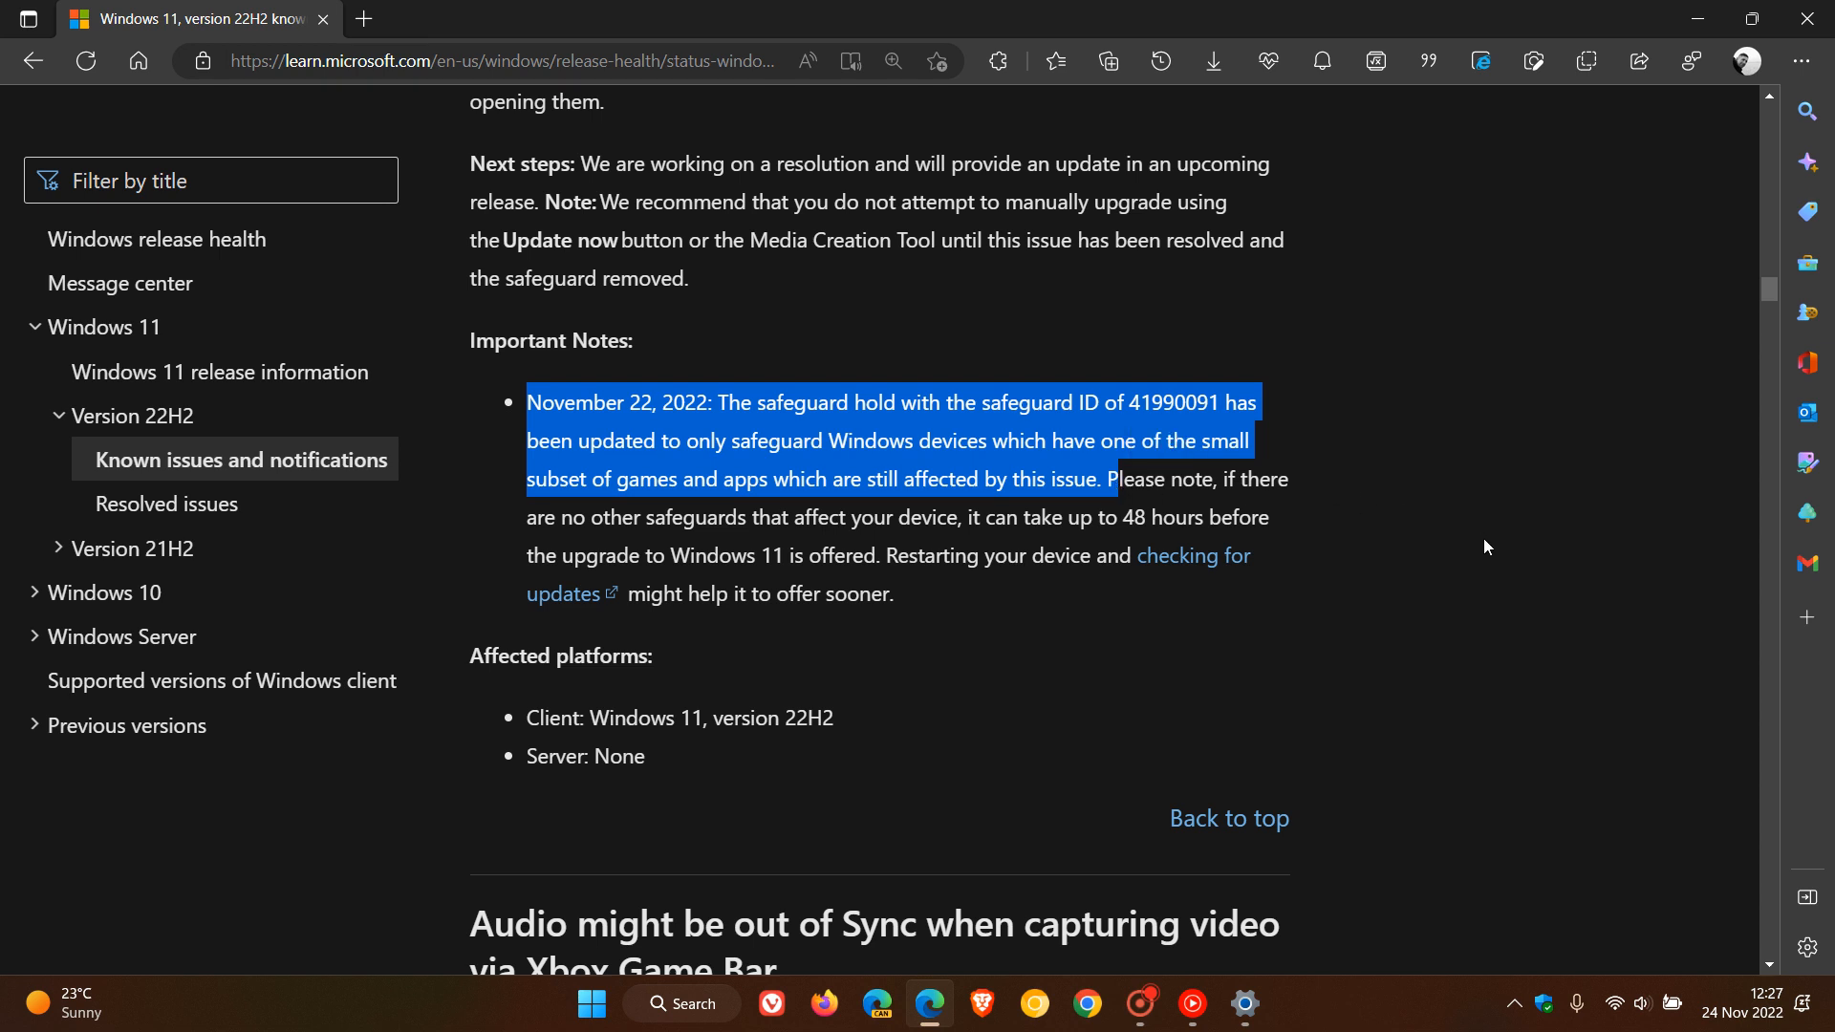
pyautogui.click(827, 486)
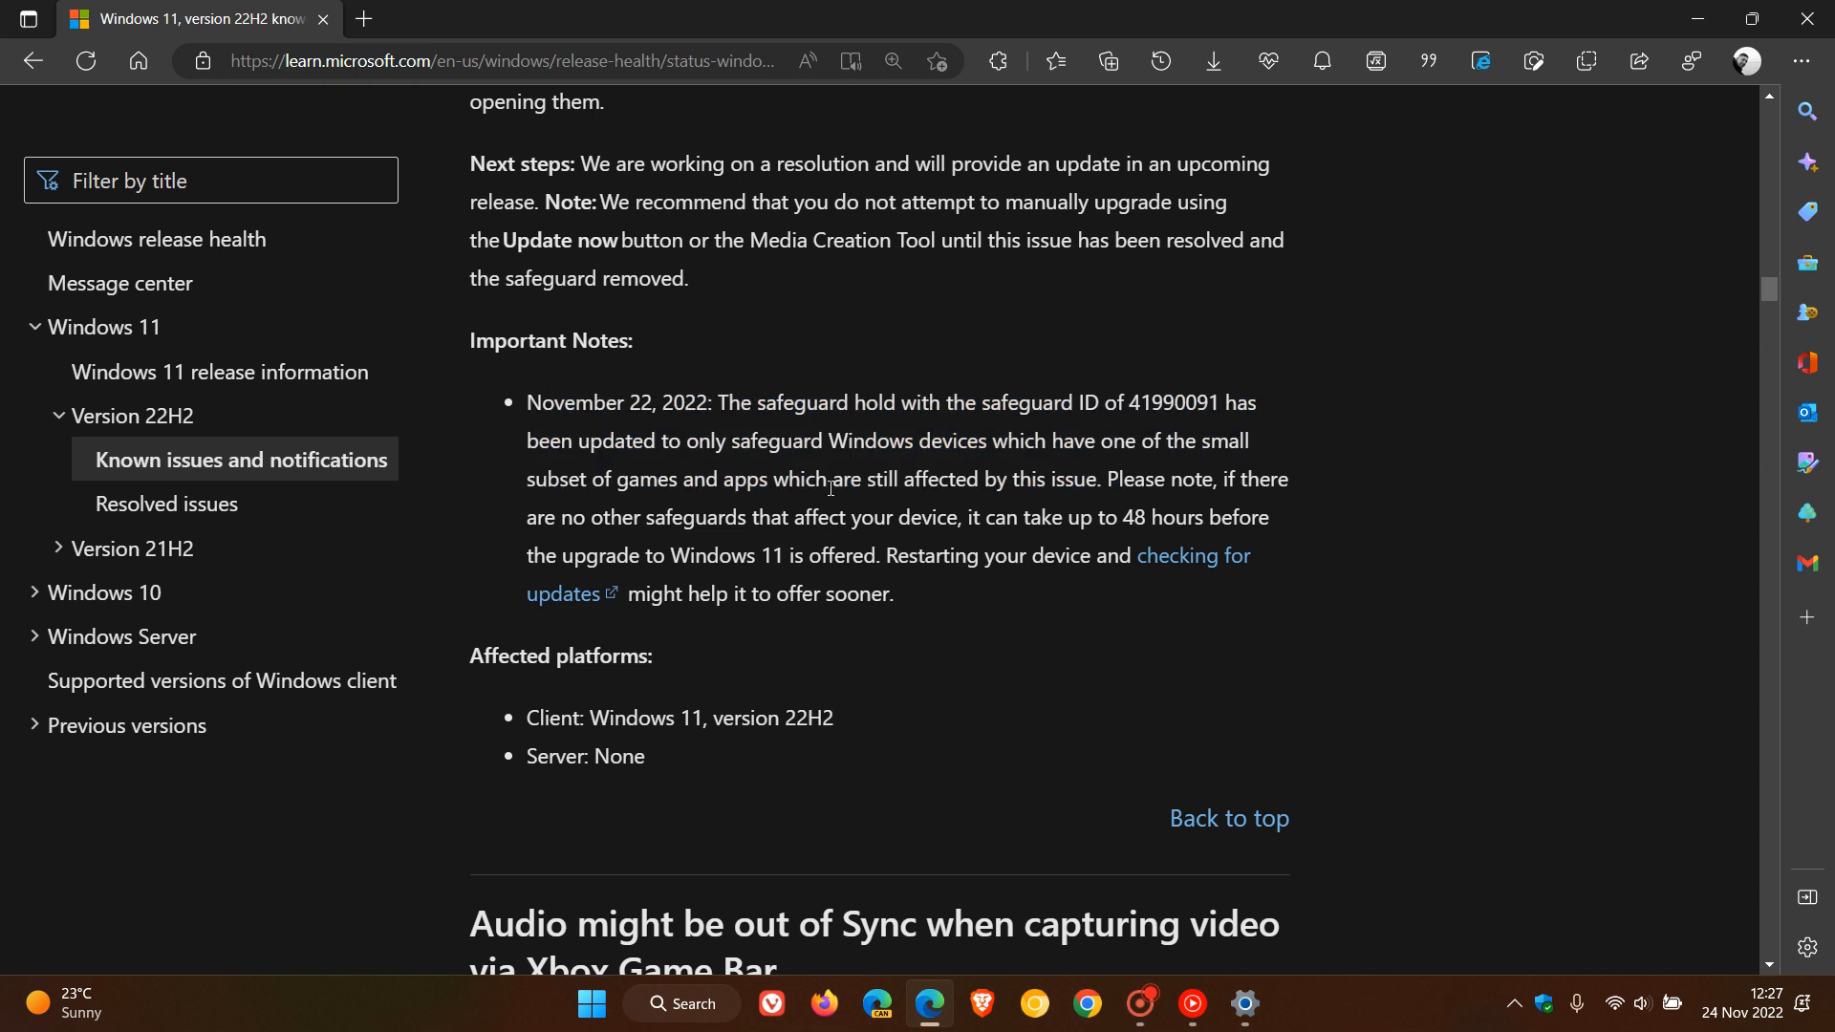
# - Highlight the small-subset-of-games phrase and the up-to-48-hours upgrade wait sentence
pyautogui.moveTo(527, 478); pyautogui.dragTo(793, 478)
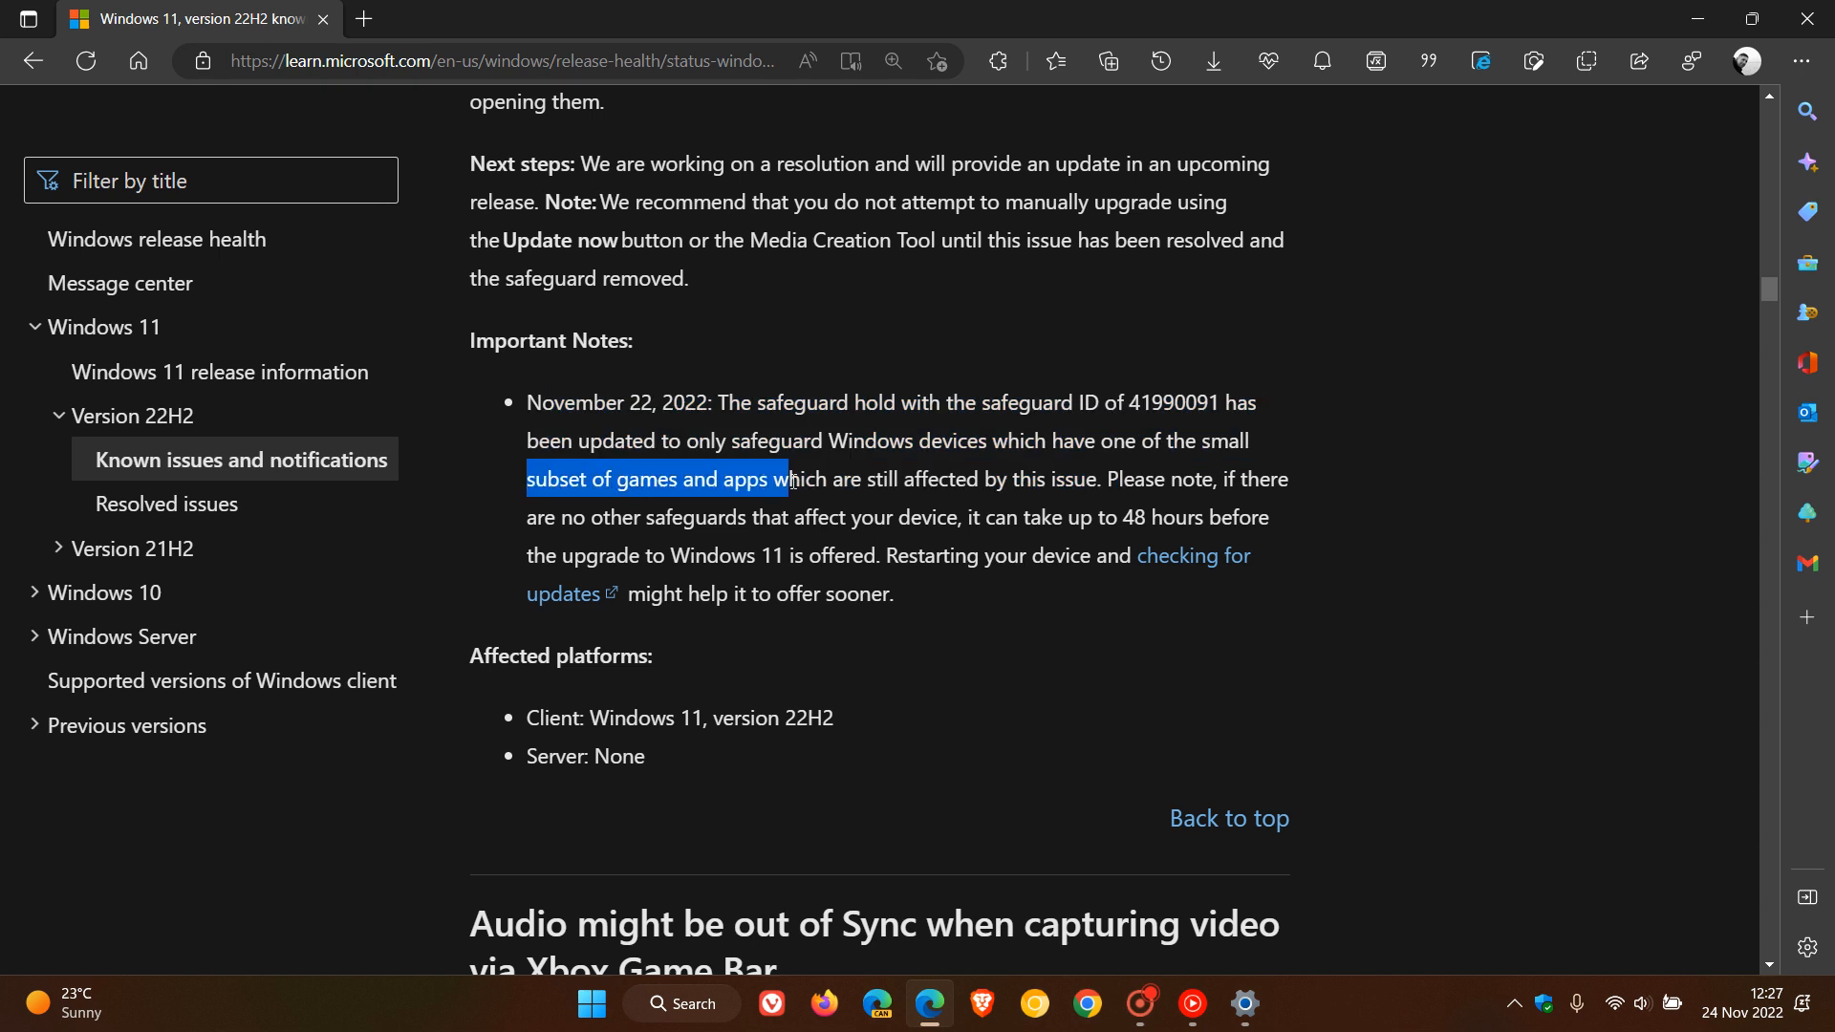
pyautogui.moveTo(791, 478); pyautogui.dragTo(1095, 478)
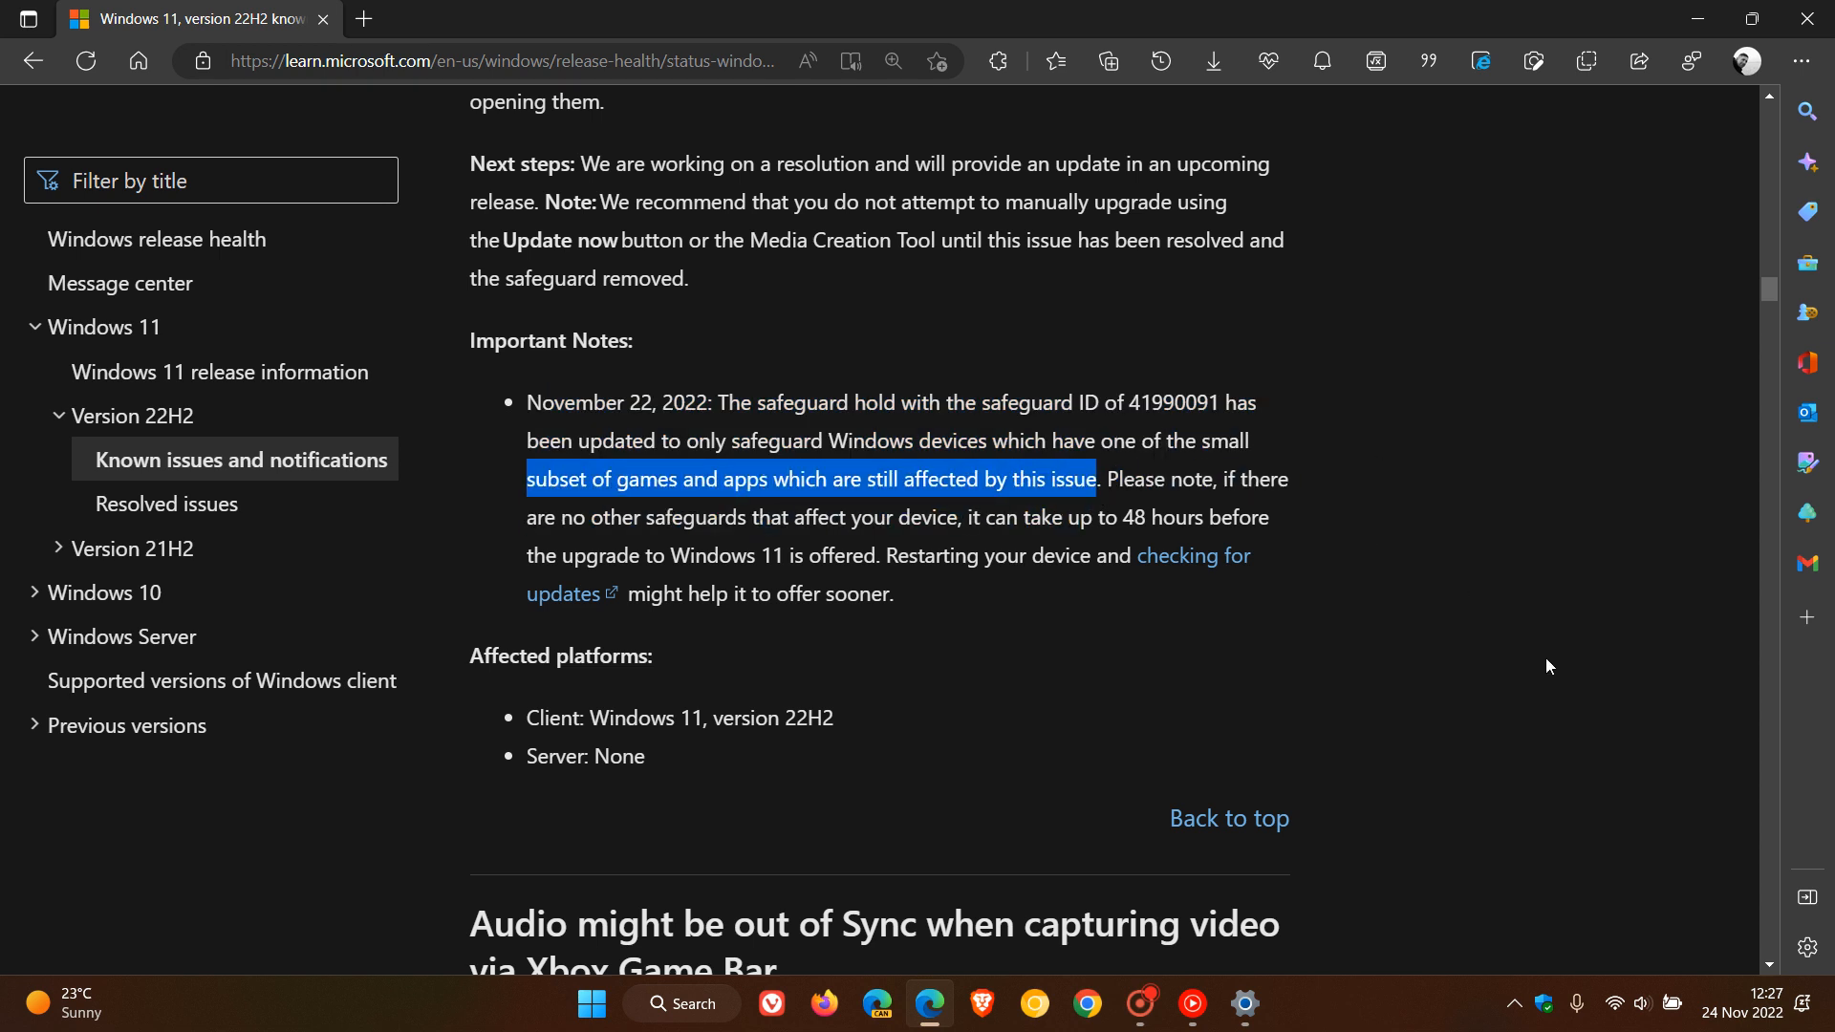
pyautogui.moveTo(1484, 606)
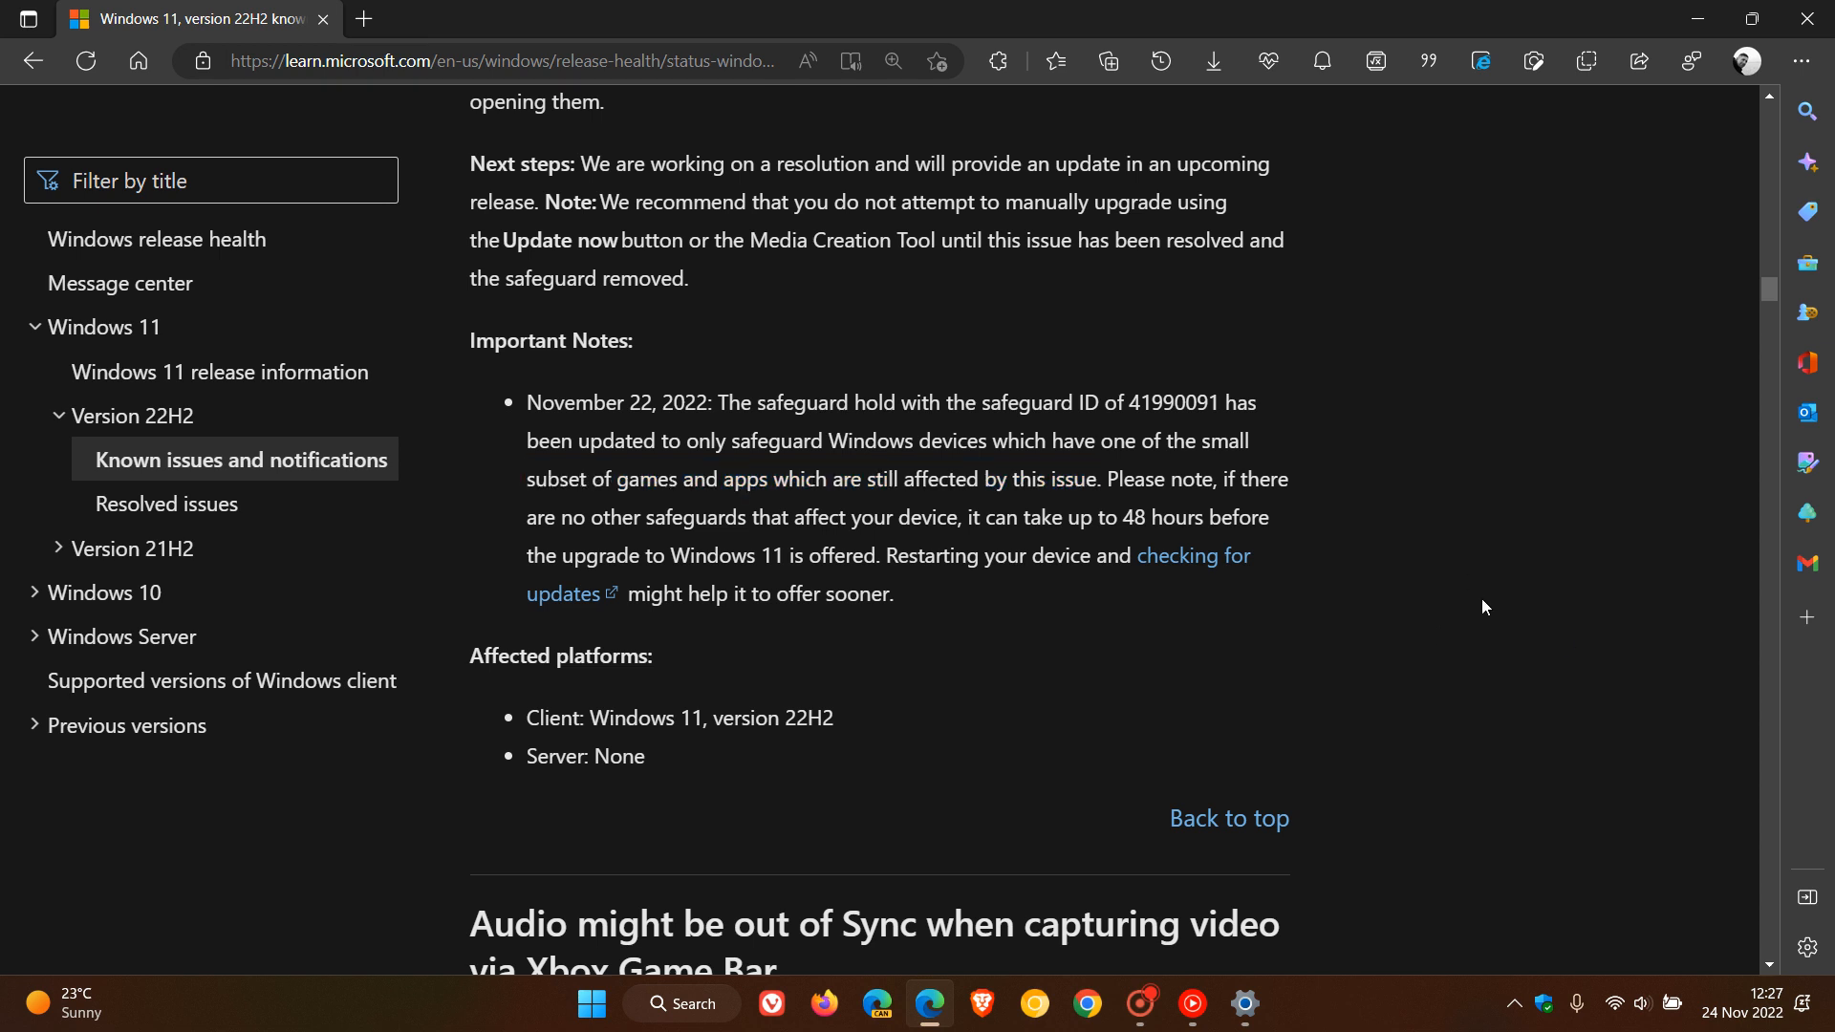
pyautogui.moveTo(562, 518); pyautogui.dragTo(718, 518)
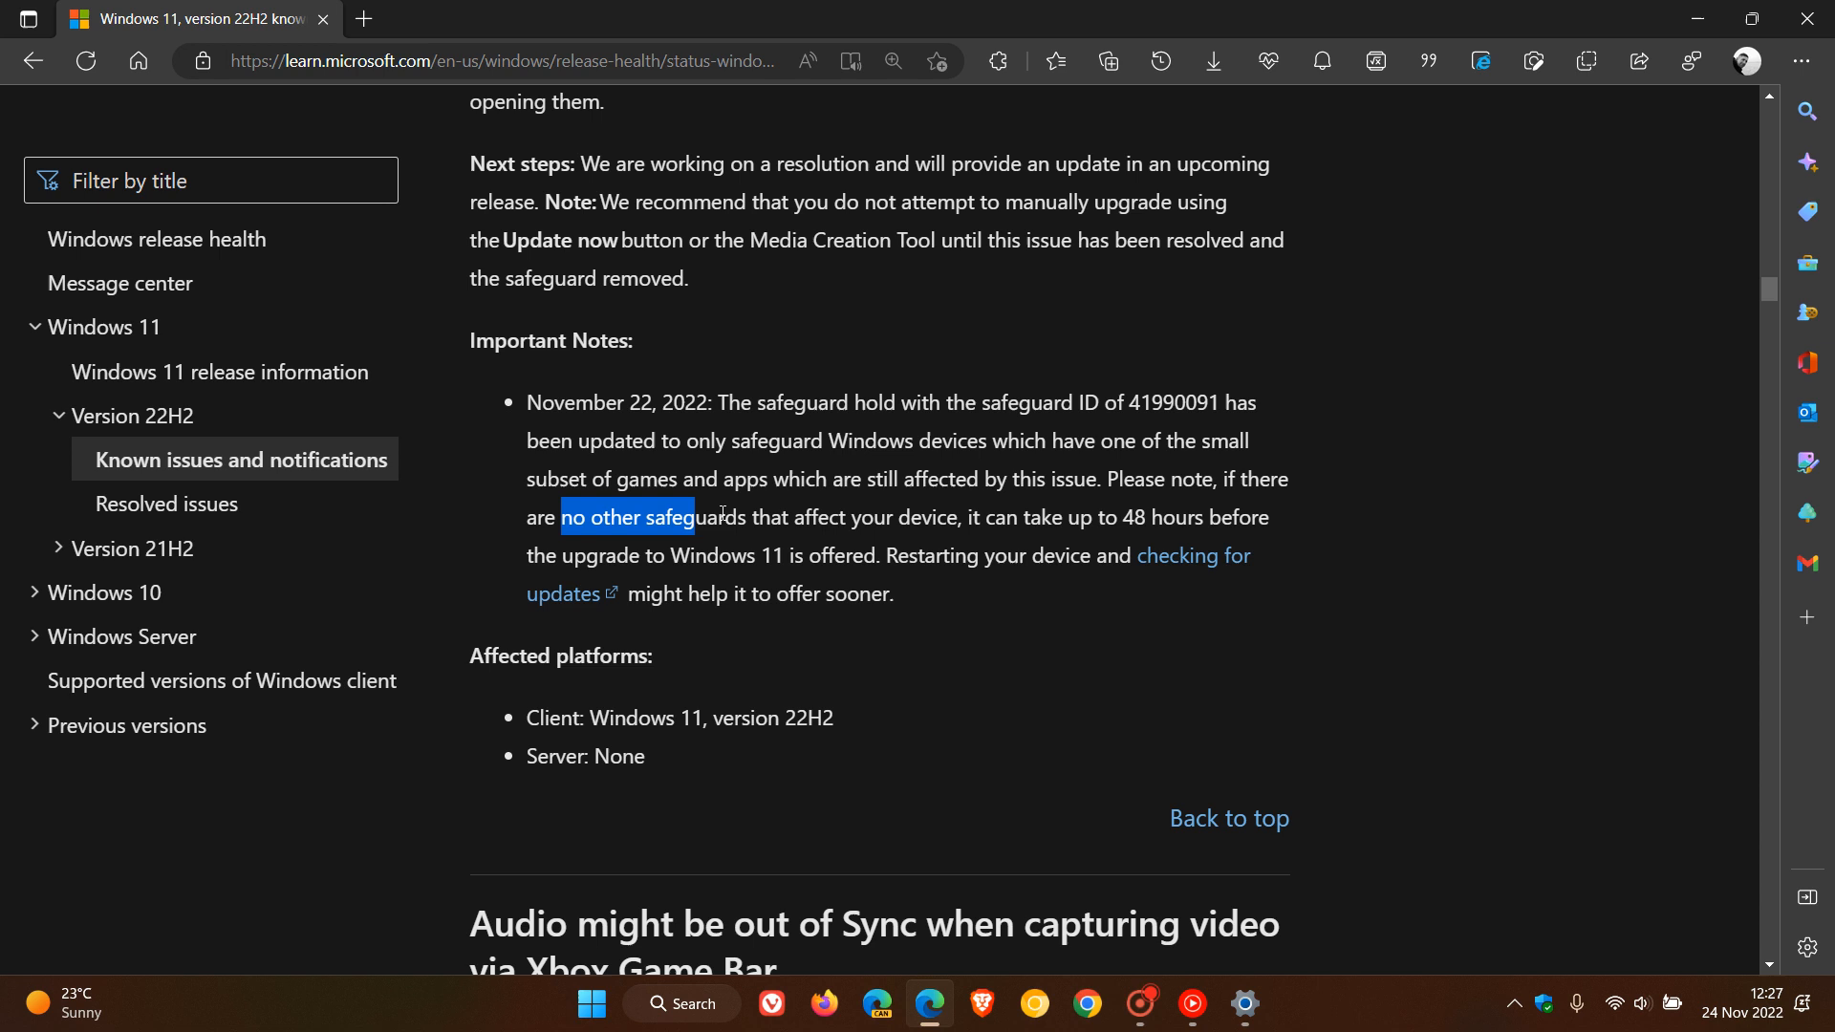
pyautogui.moveTo(720, 516); pyautogui.dragTo(1053, 516)
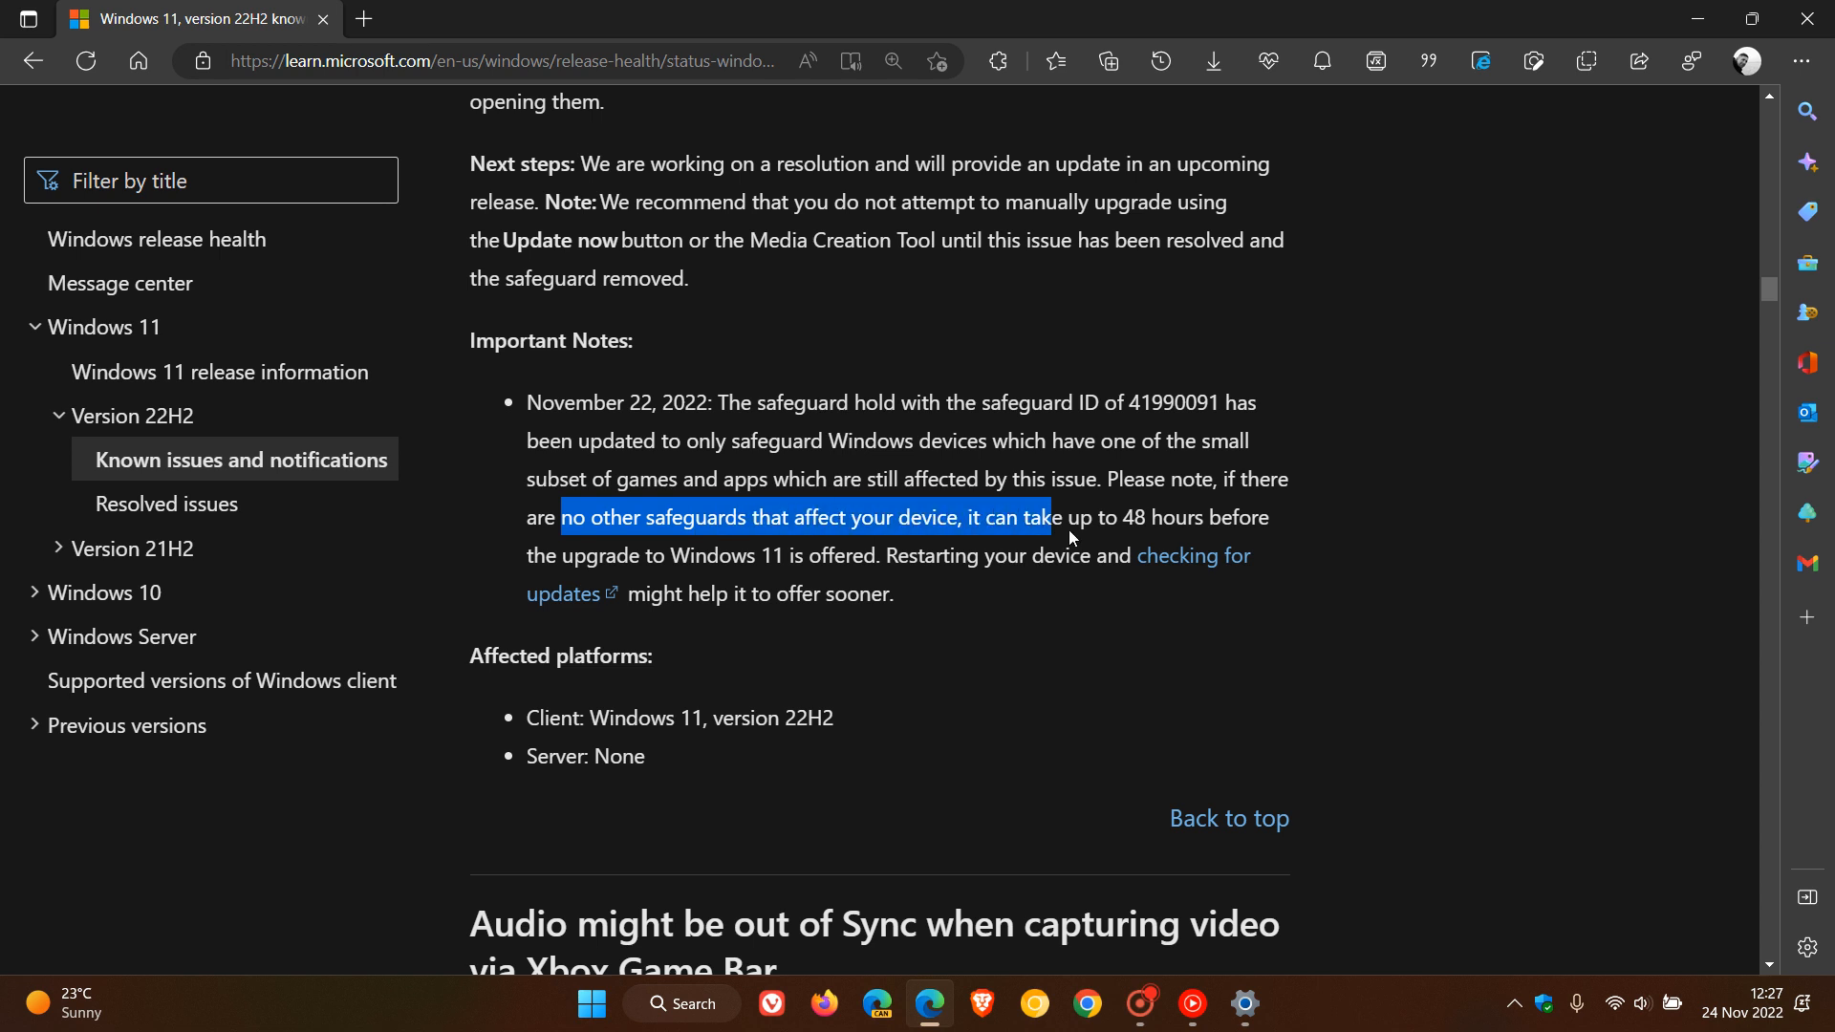
pyautogui.moveTo(1051, 516); pyautogui.dragTo(899, 554)
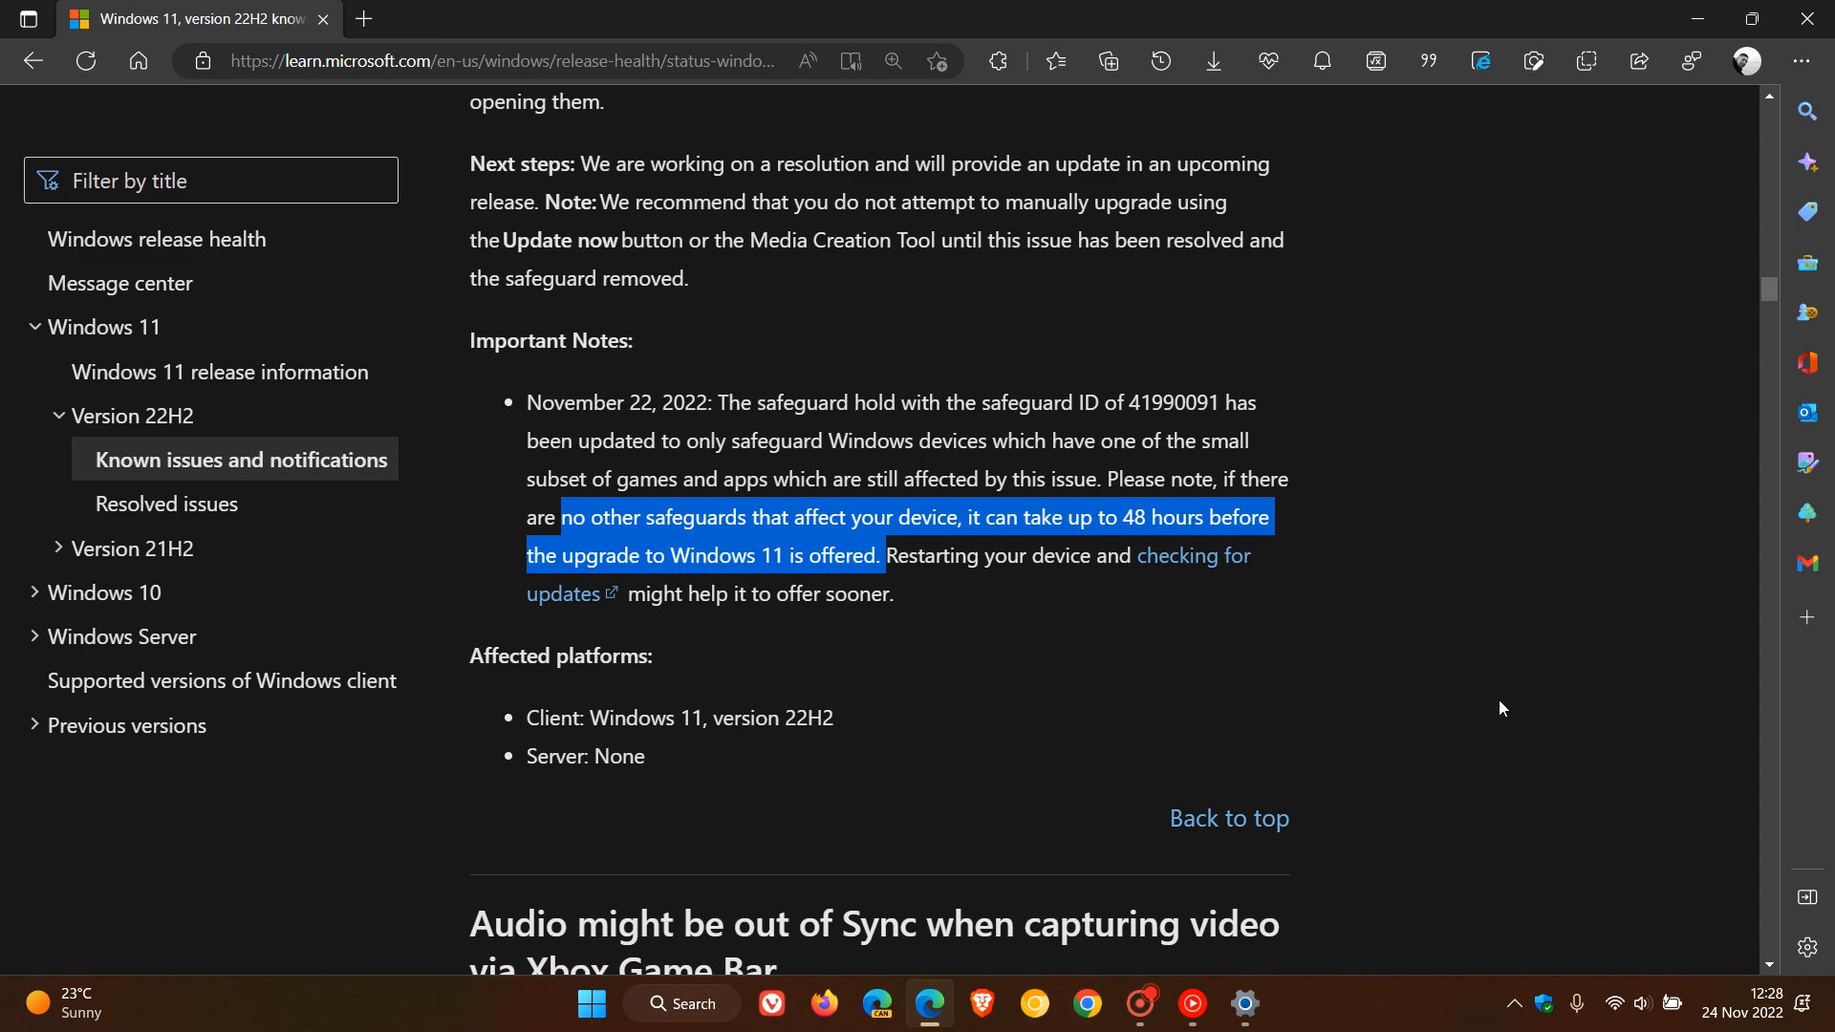
pyautogui.moveTo(1517, 708)
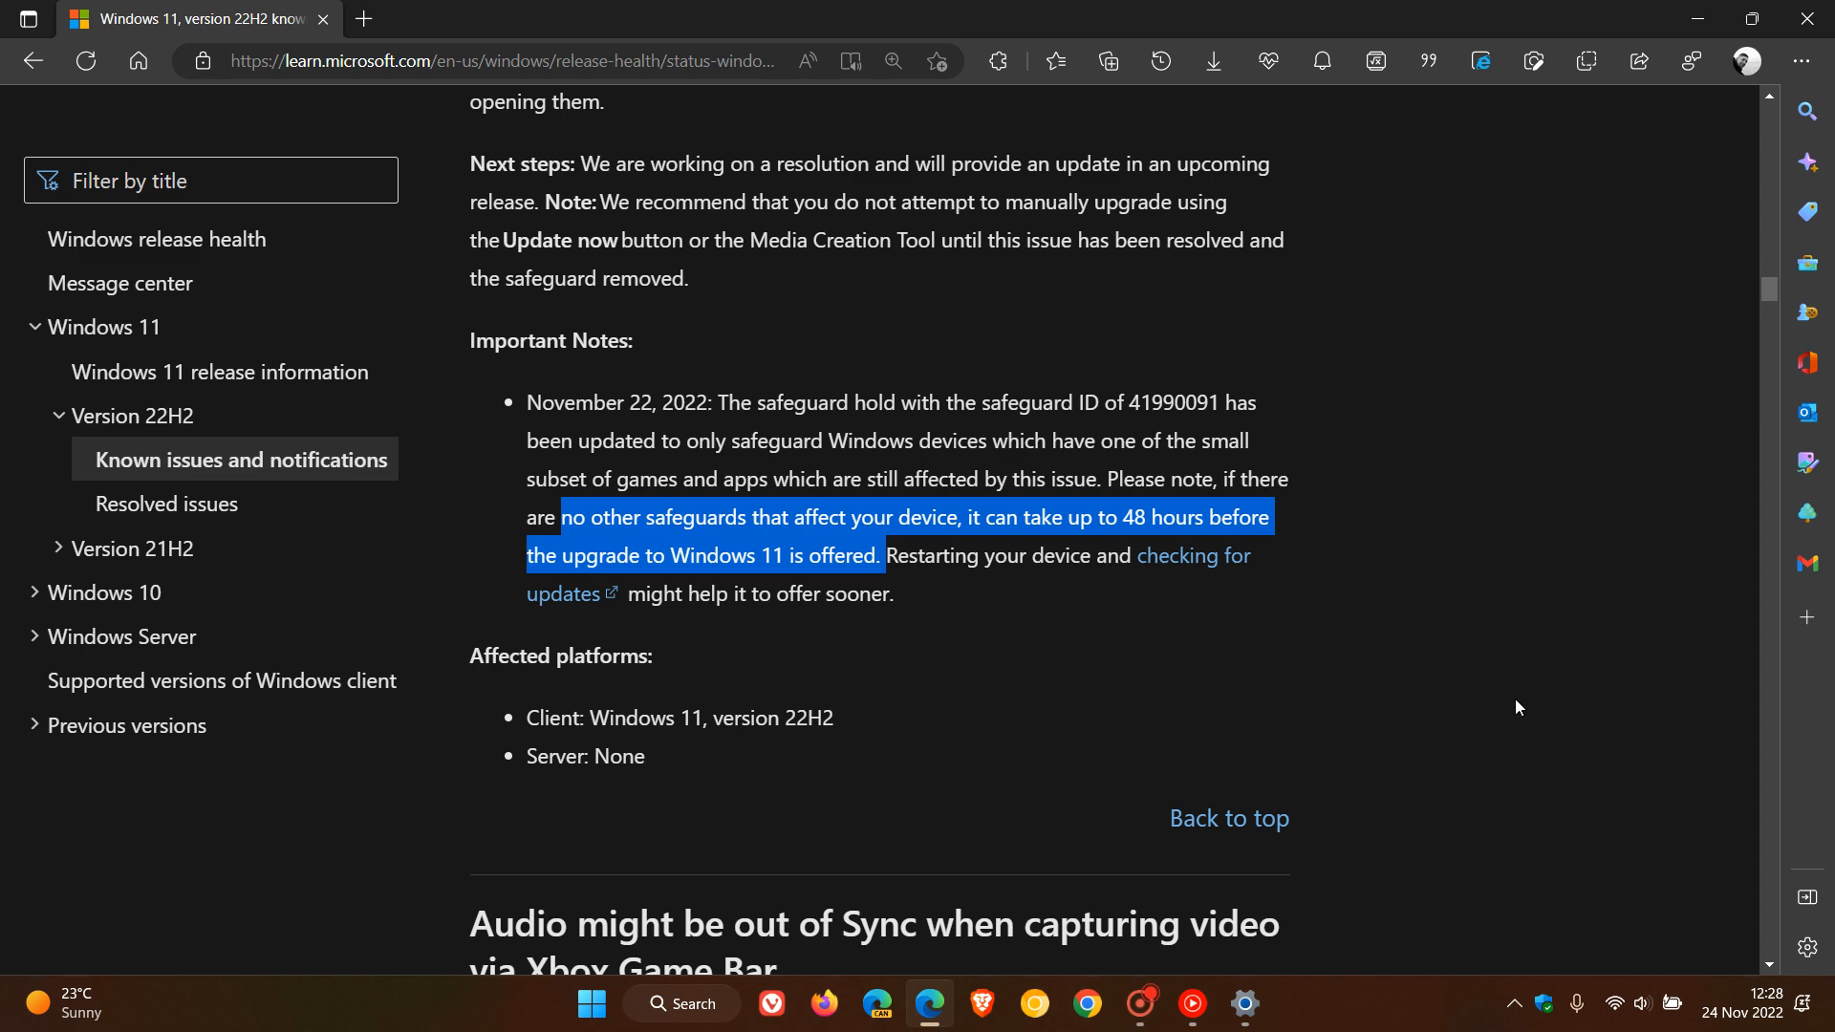
# - Minimize Edge to return to the desktop
pyautogui.click(1695, 19)
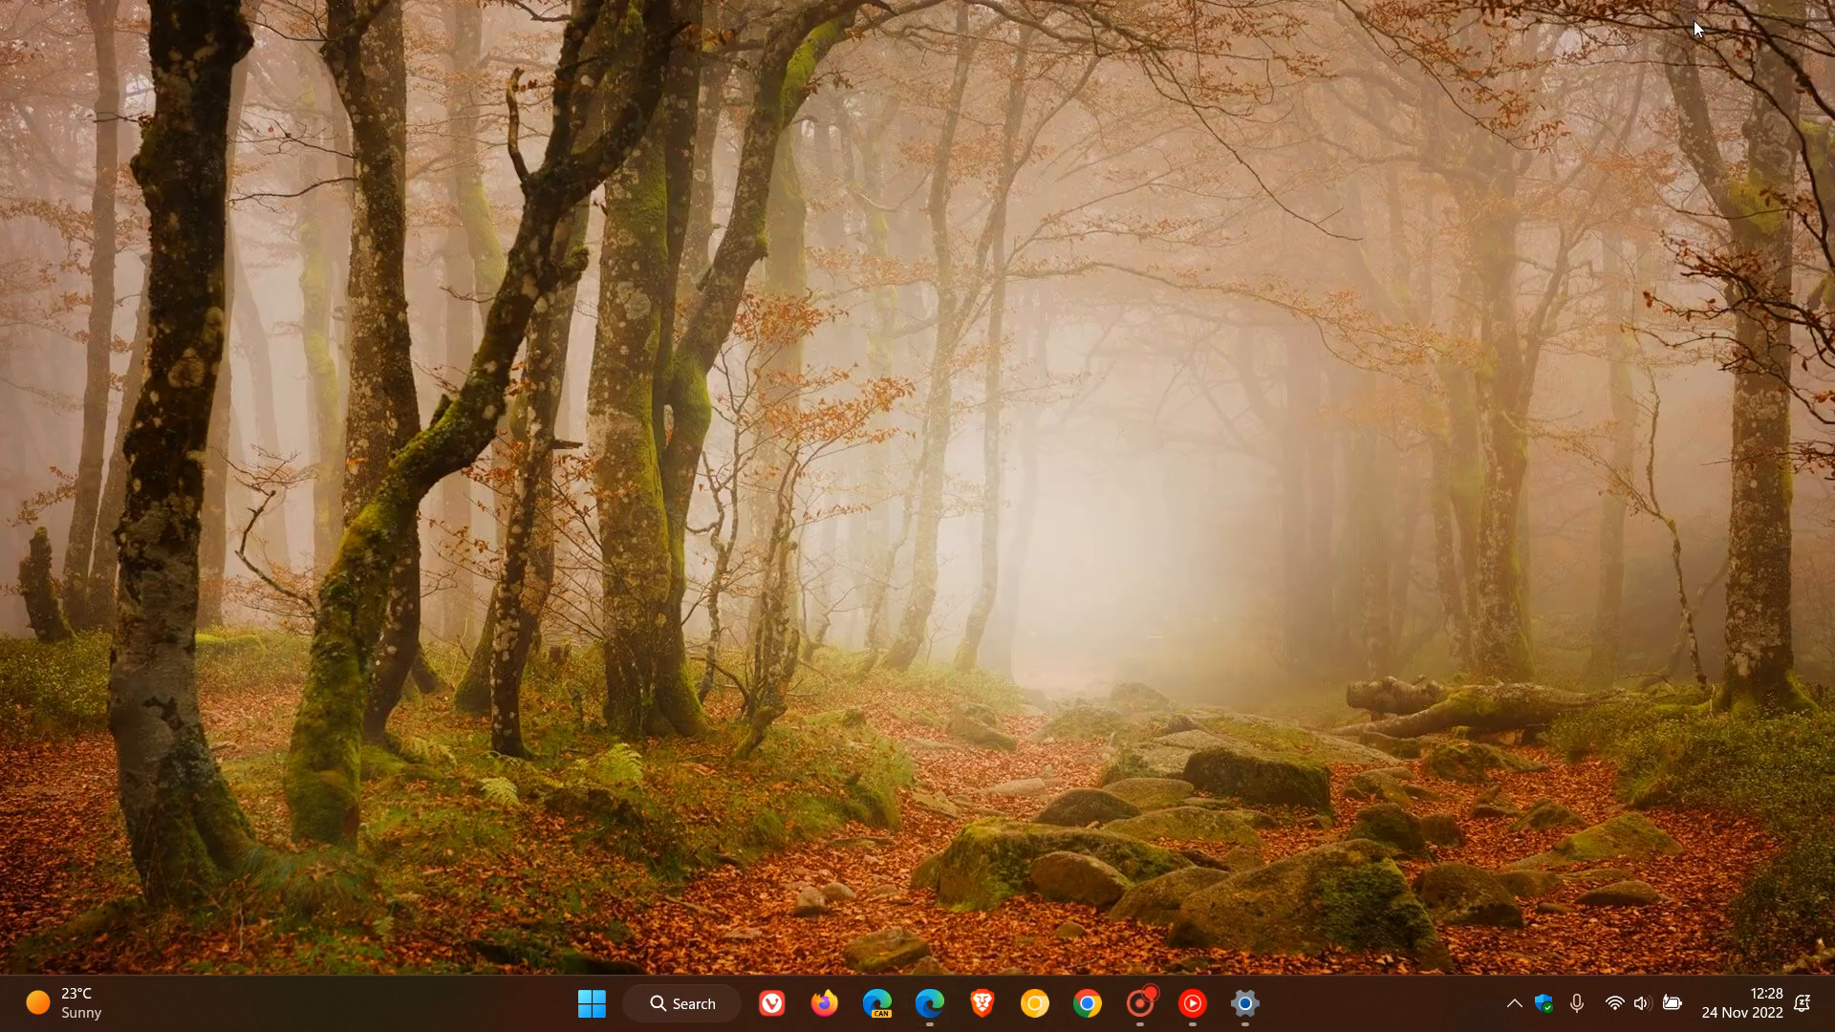
pyautogui.moveTo(1254, 937)
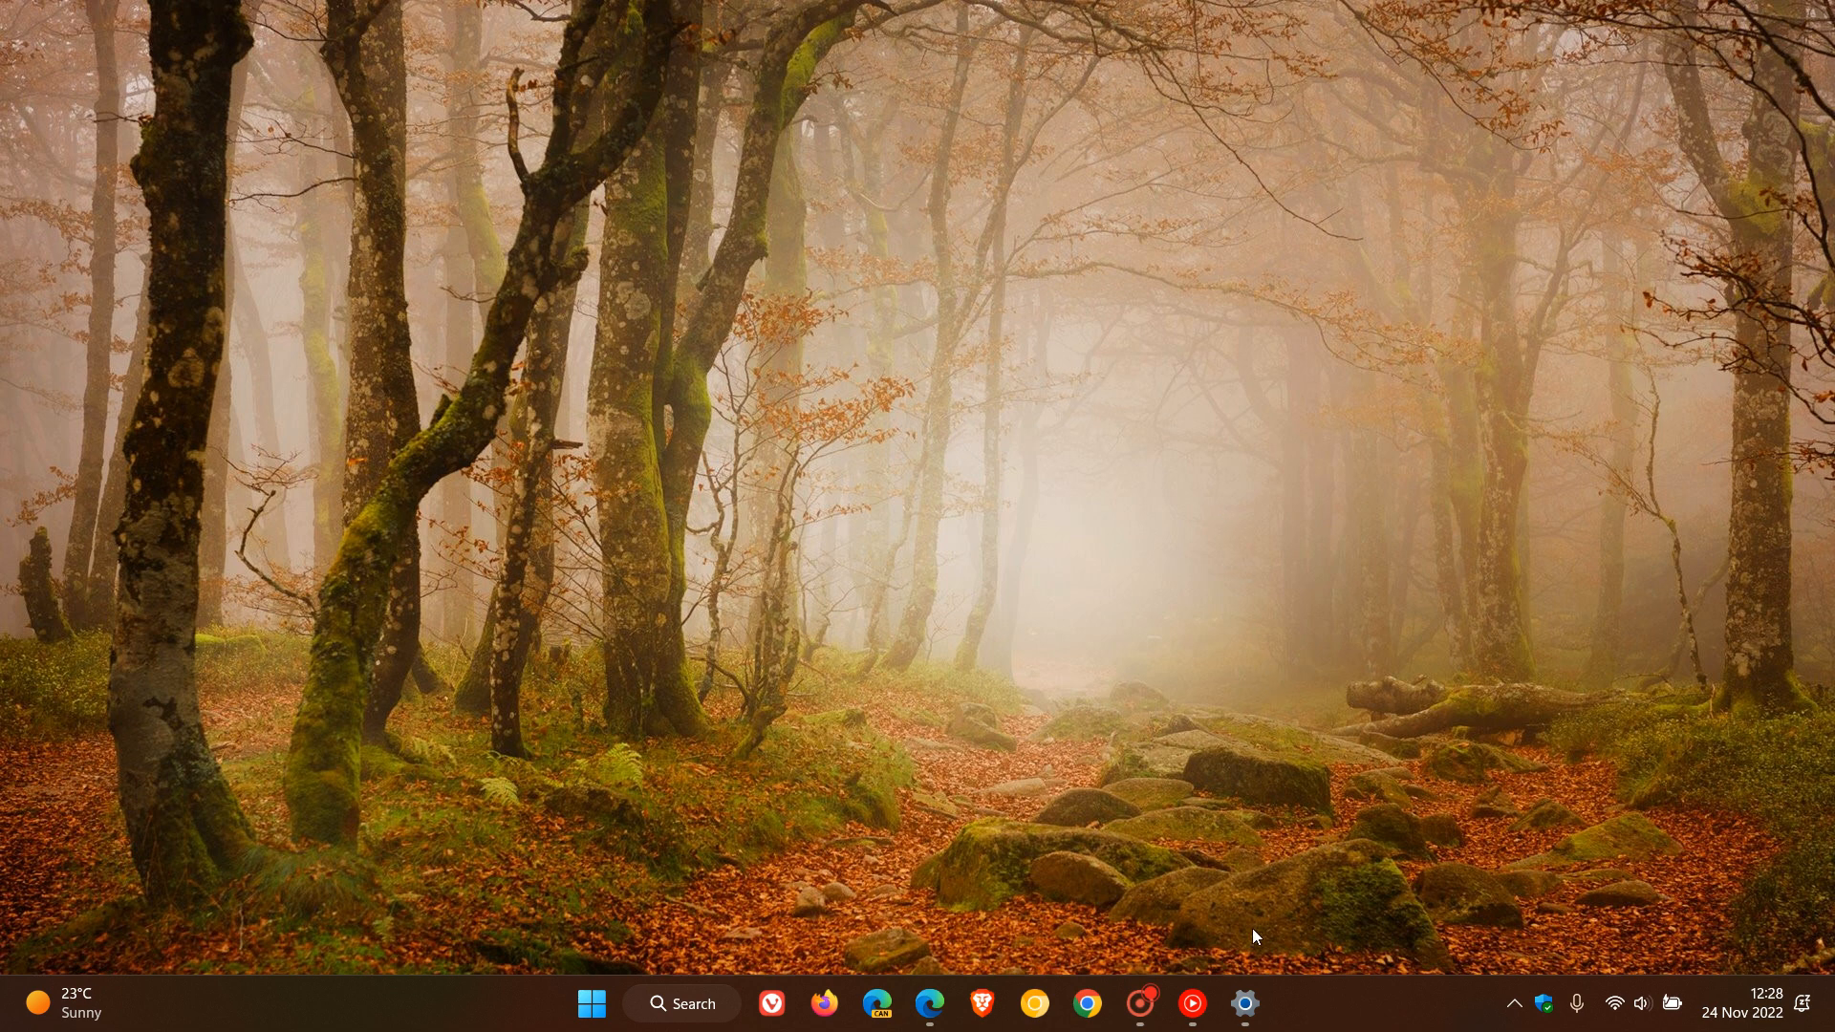
pyautogui.click(1245, 1004)
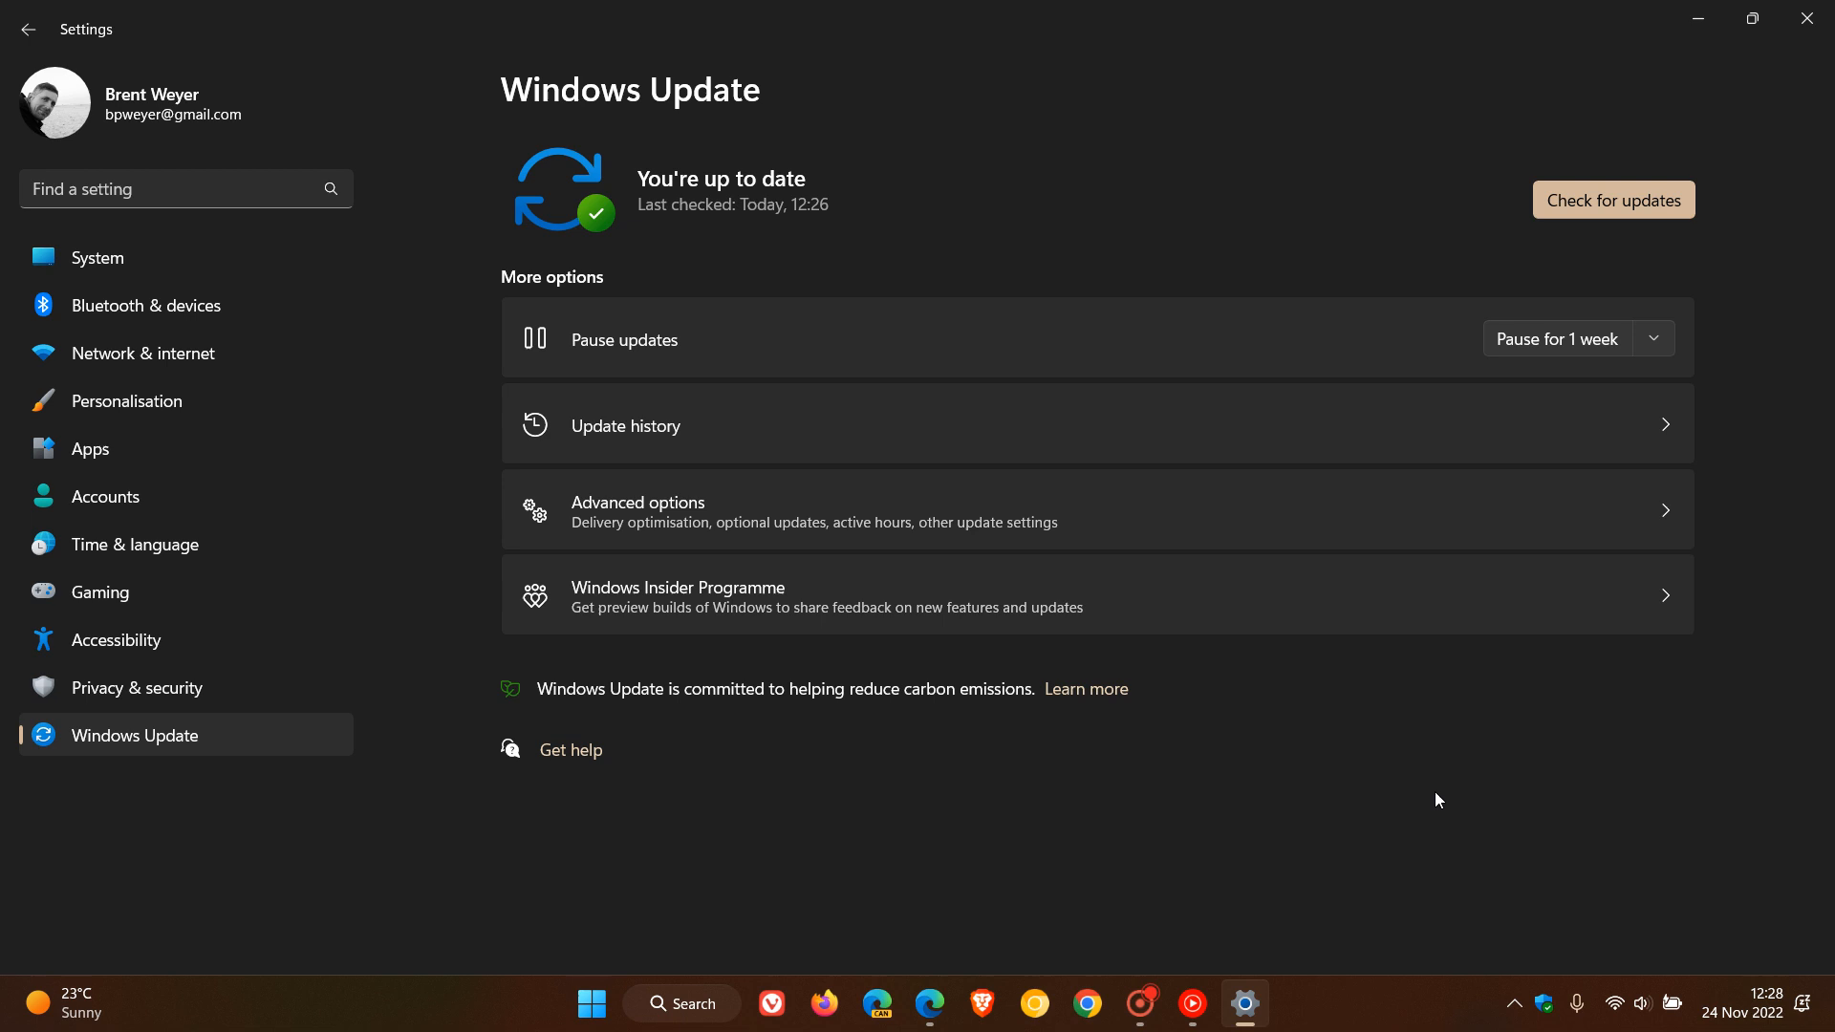
pyautogui.moveTo(1420, 764)
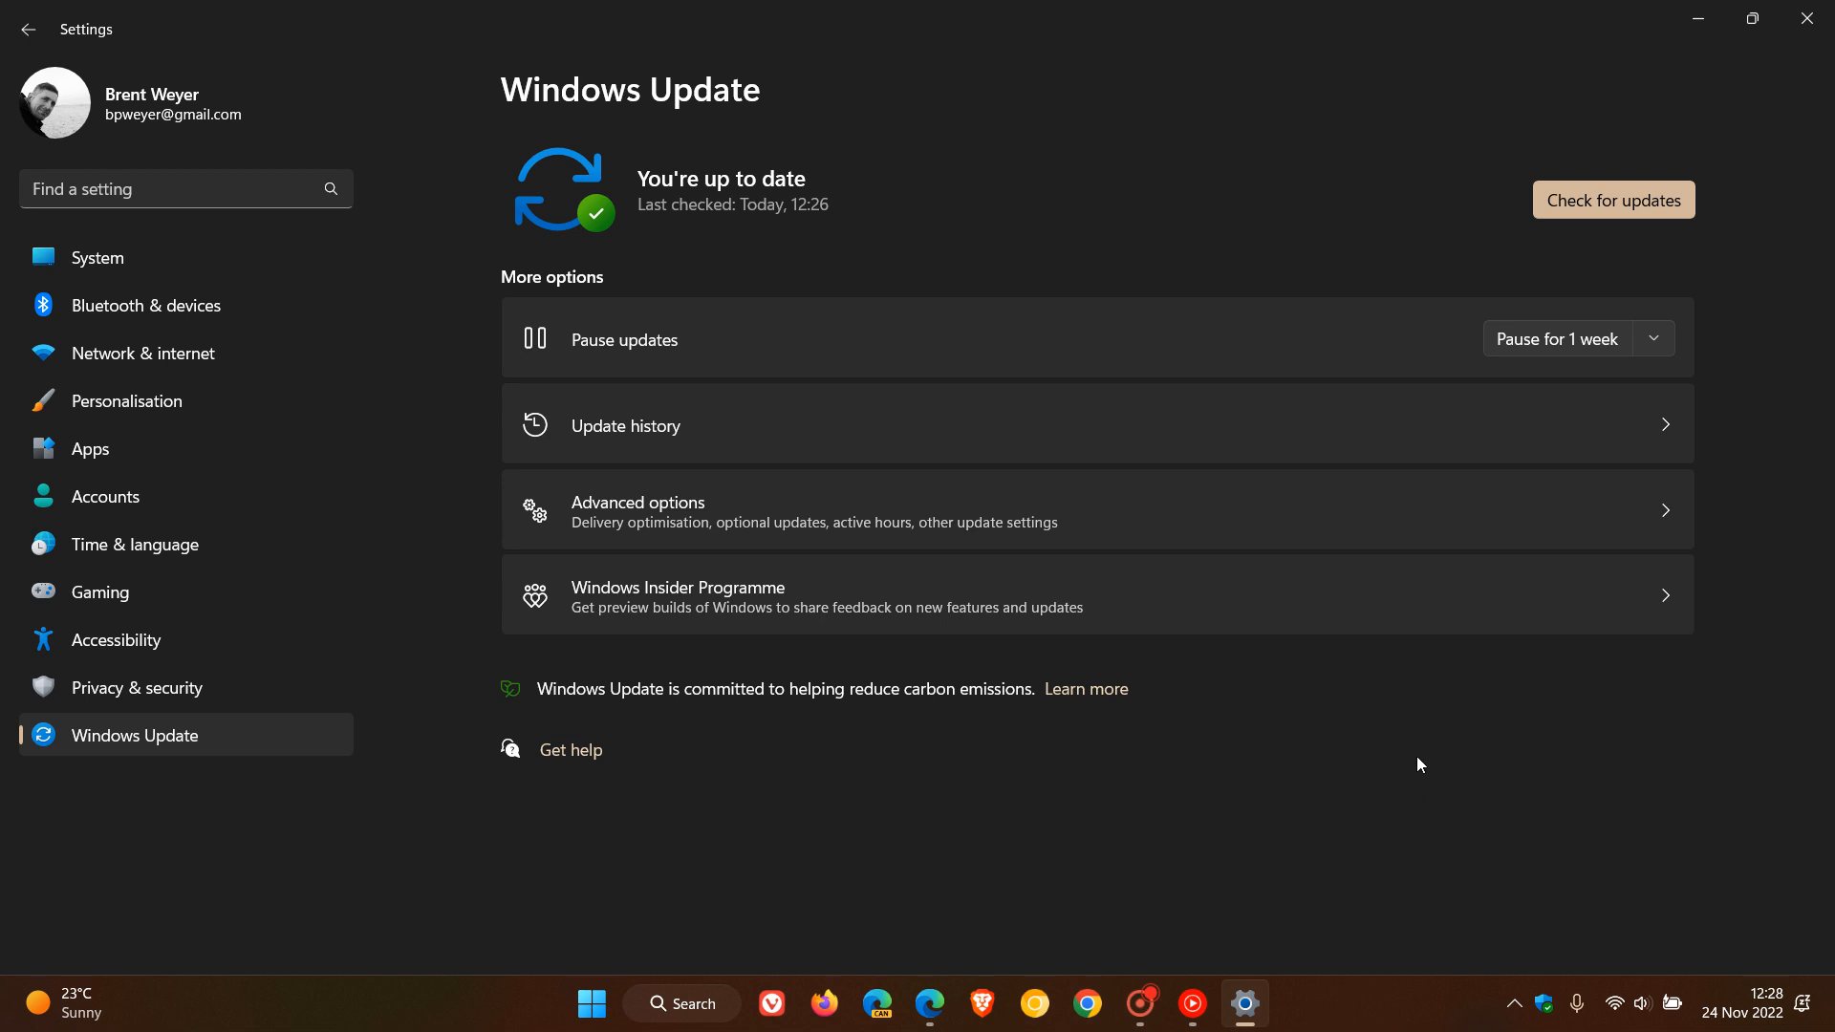
pyautogui.moveTo(1577, 249)
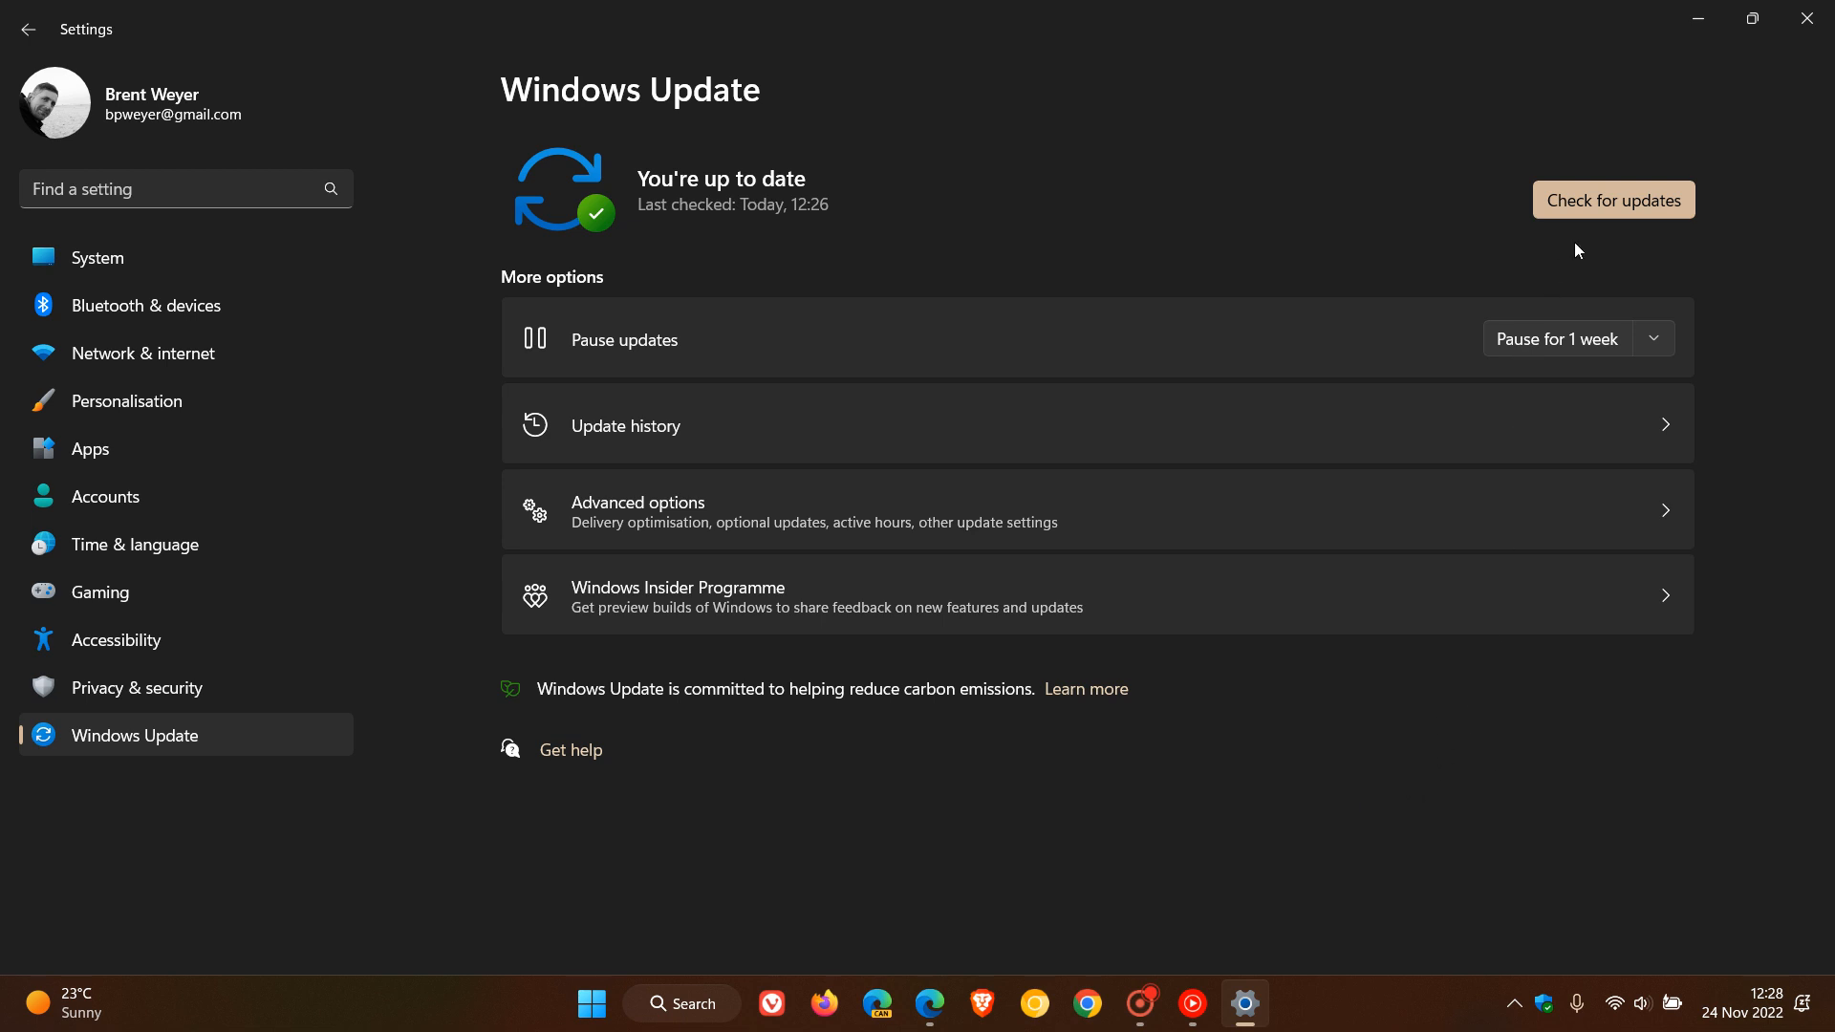
pyautogui.click(1613, 199)
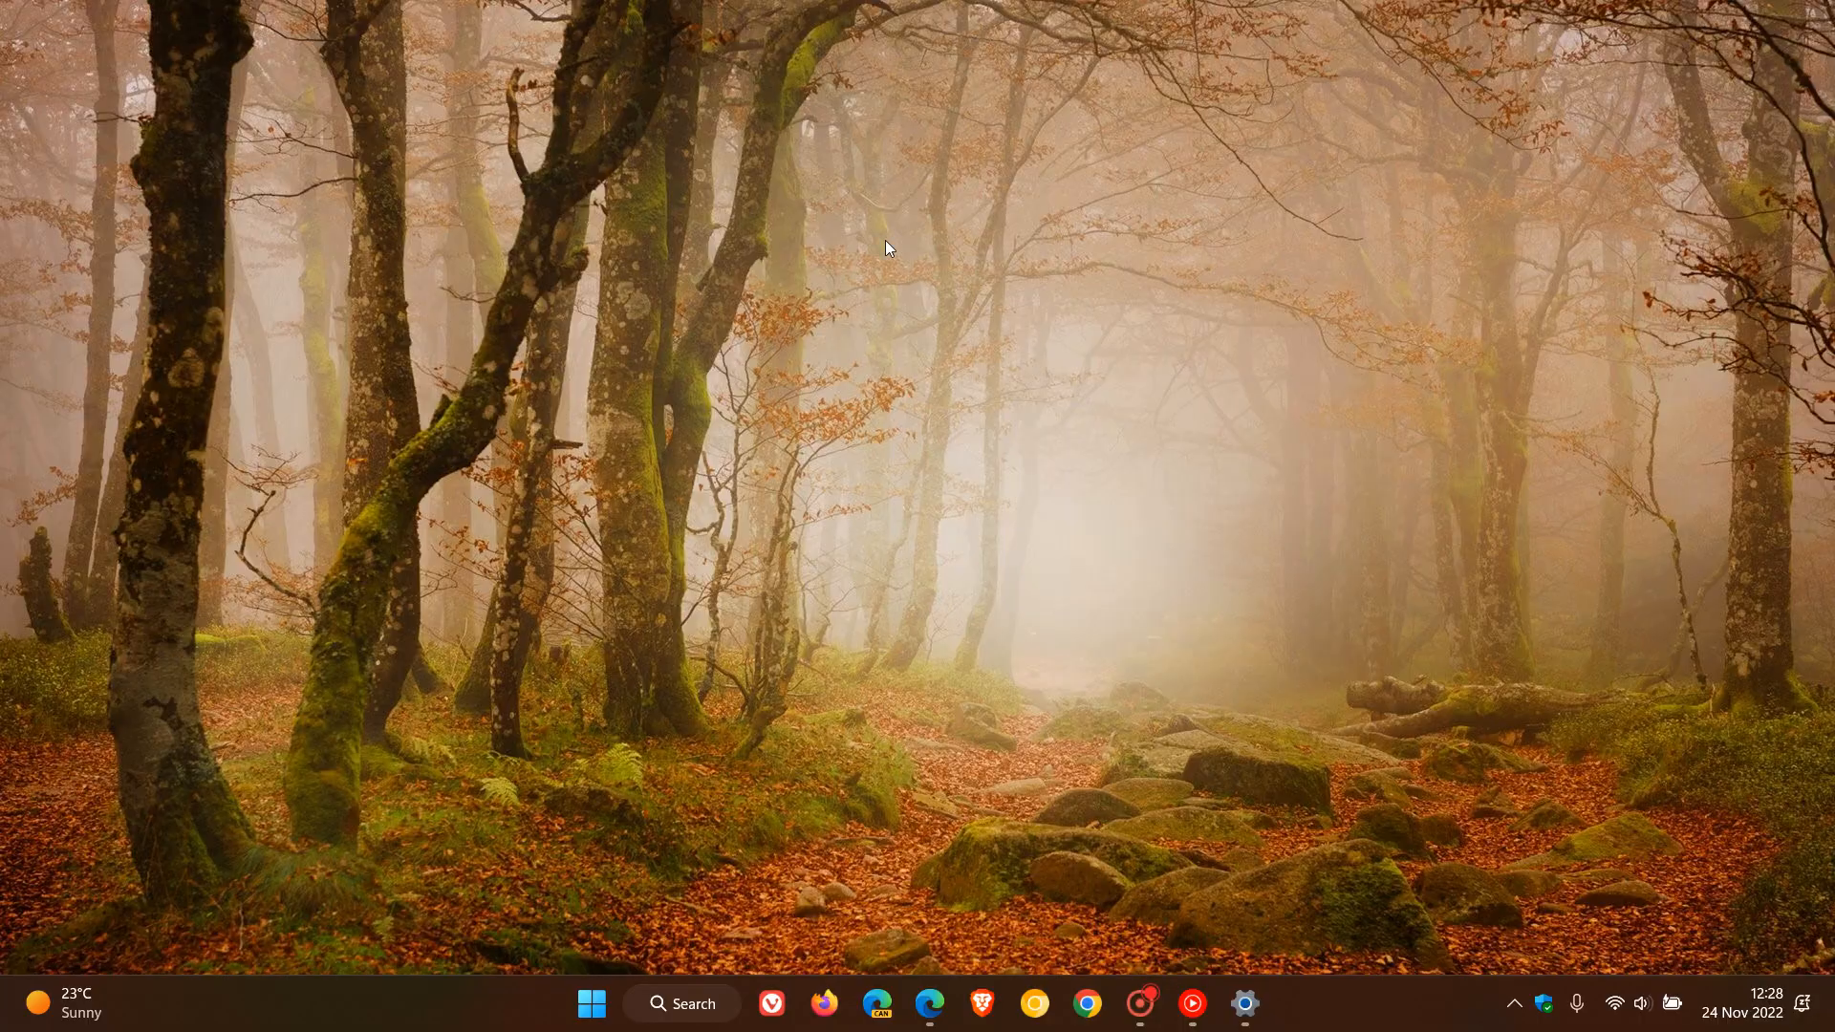
pyautogui.moveTo(1166, 482)
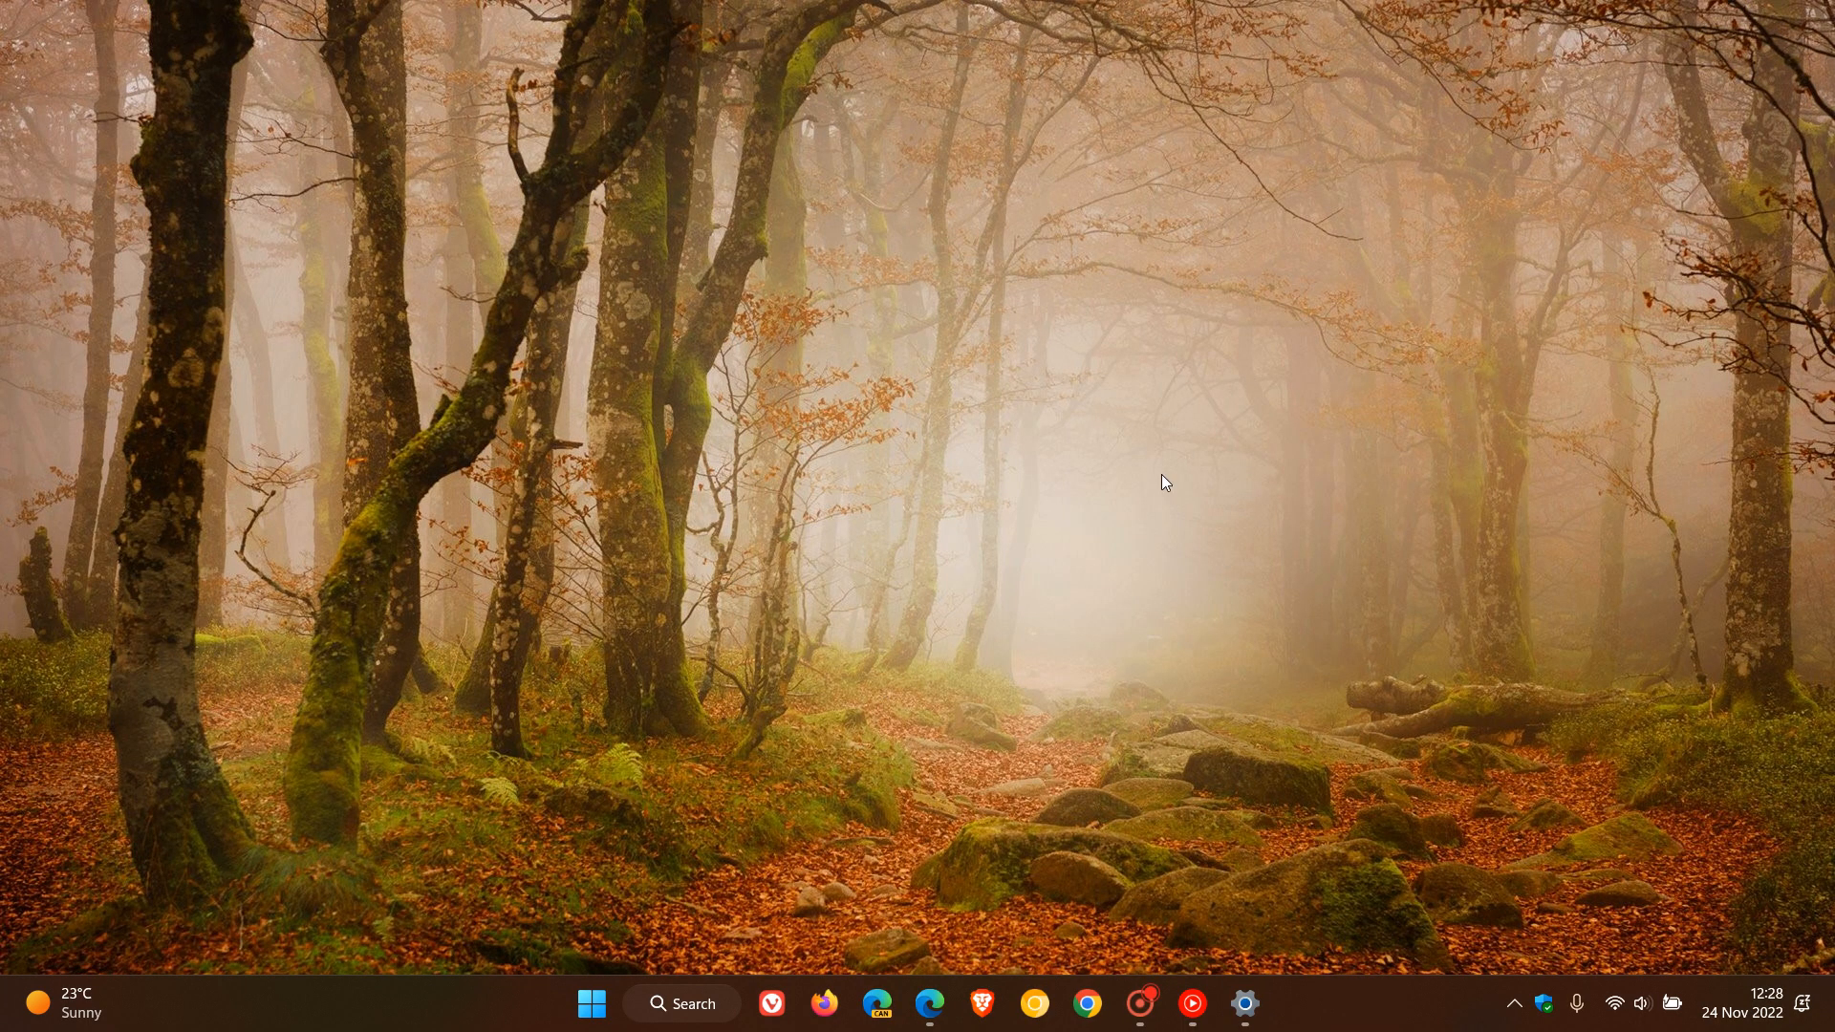